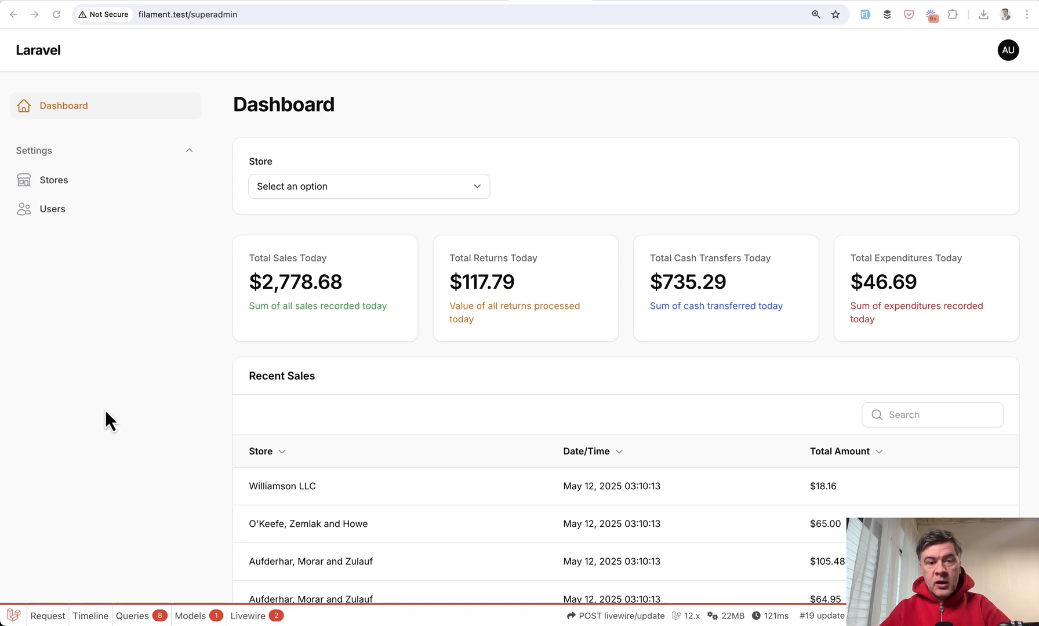
{"action": "mouse_move", "coordinate": [107, 351]}
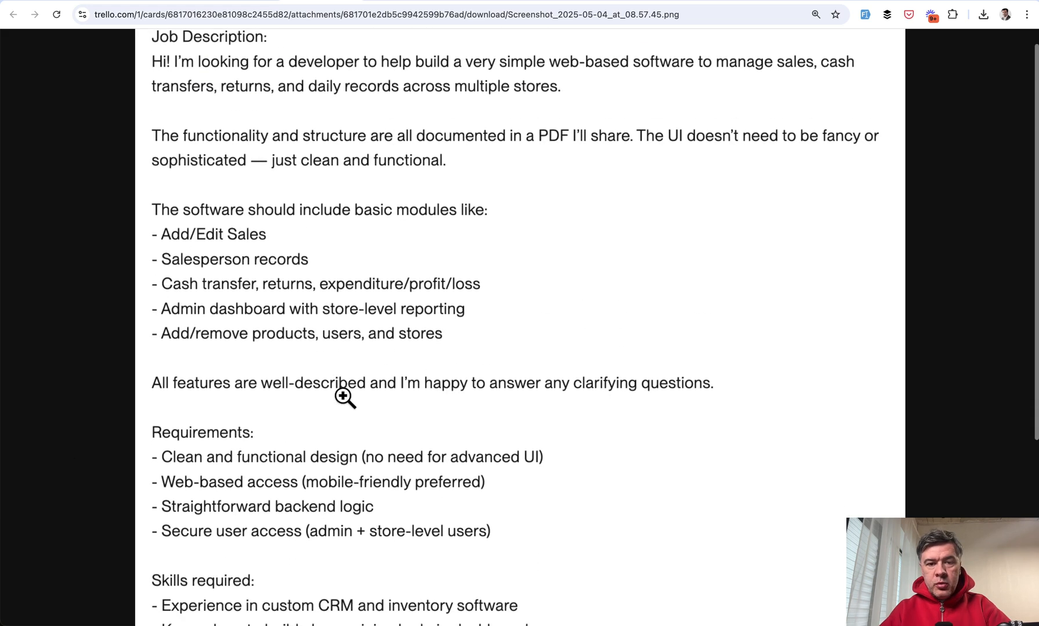
Scroll through the job description listing the sales, returns, cash transfer and store modules
{"action": "scroll", "scroll_direction": "down", "scroll_amount": 3}
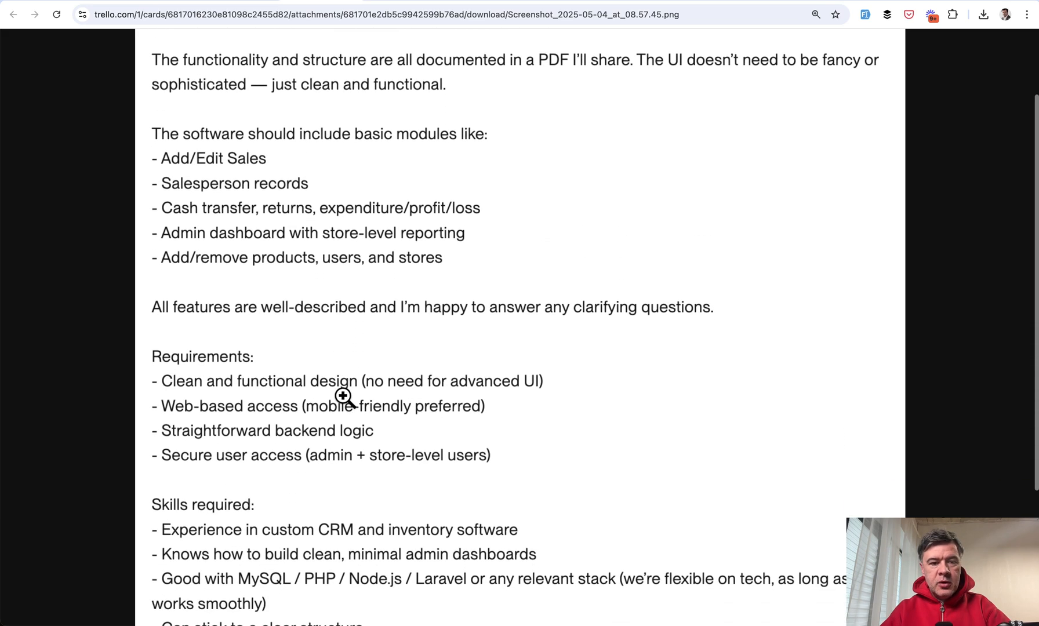
{"action": "scroll", "scroll_direction": "down", "scroll_amount": 3}
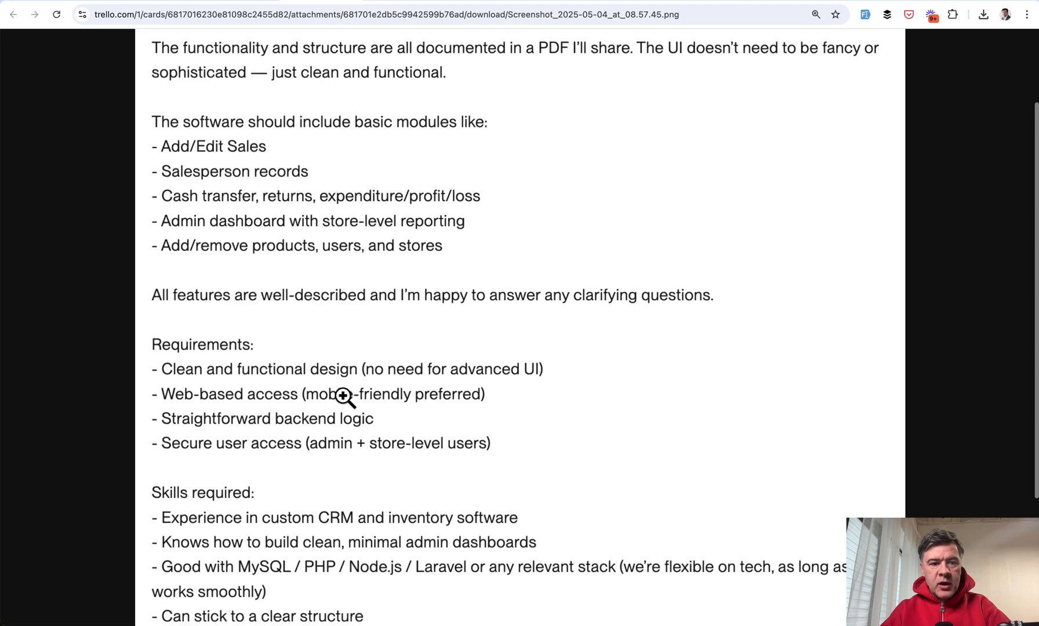
{"action": "scroll", "scroll_direction": "down", "scroll_amount": 3}
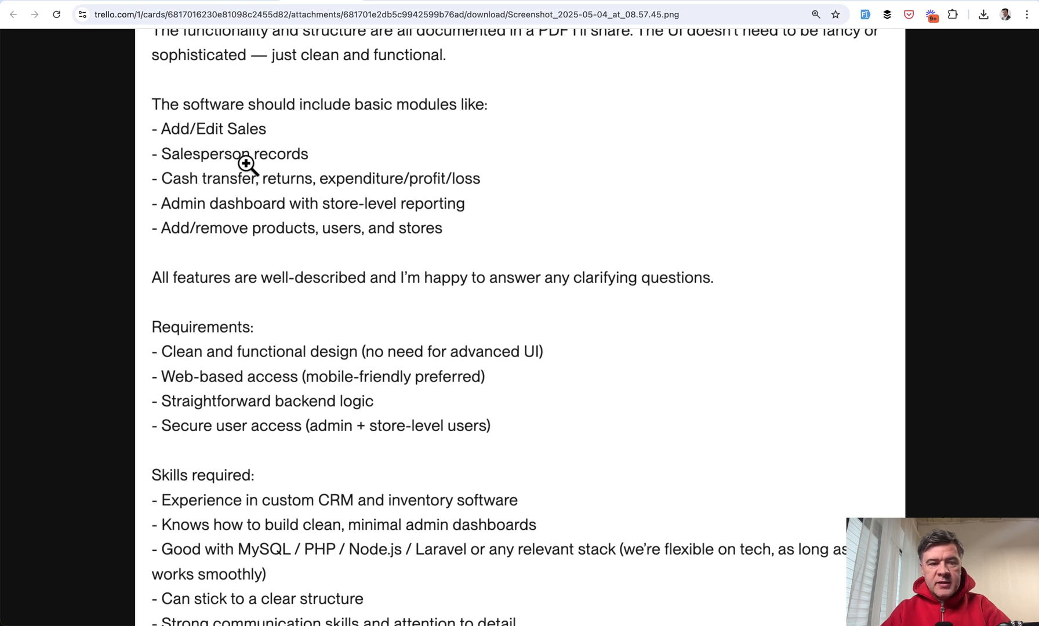
{"action": "mouse_move", "coordinate": [433, 210]}
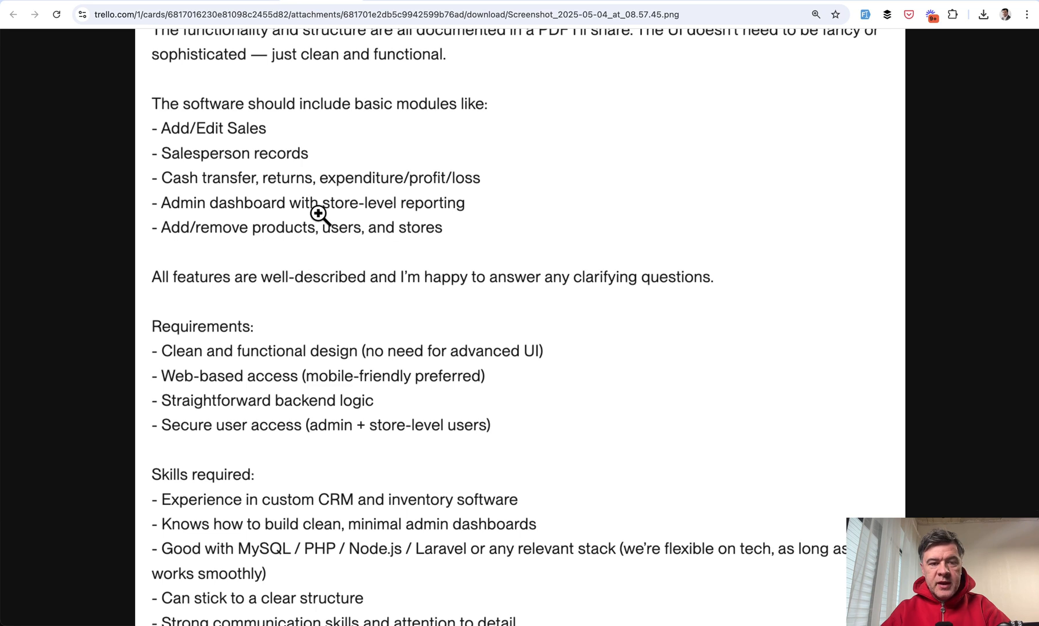
{"action": "mouse_move", "coordinate": [406, 210]}
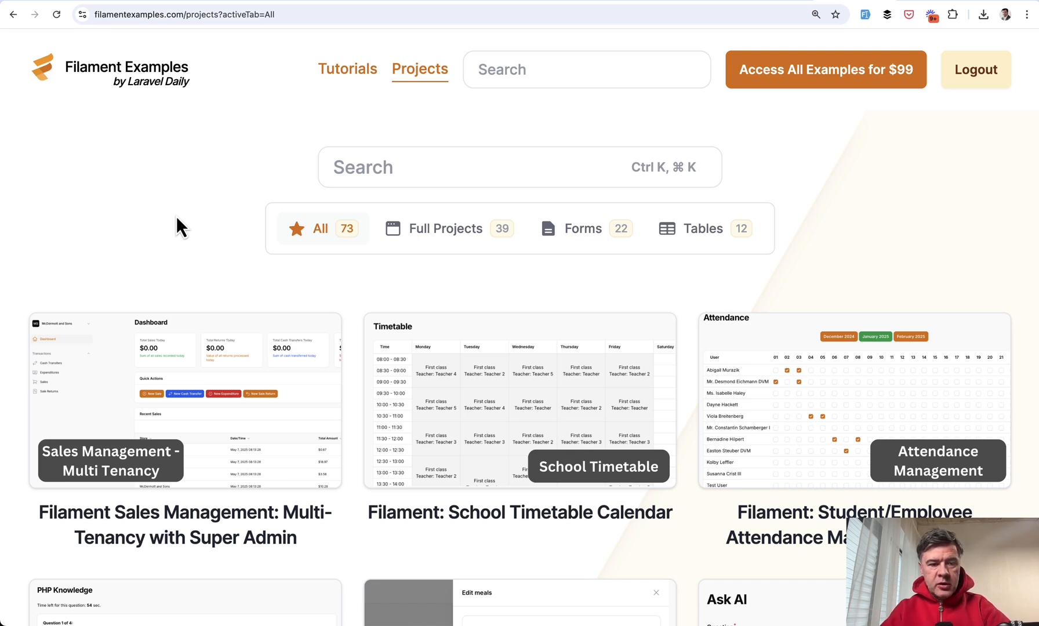
{"action": "mouse_move", "coordinate": [217, 450]}
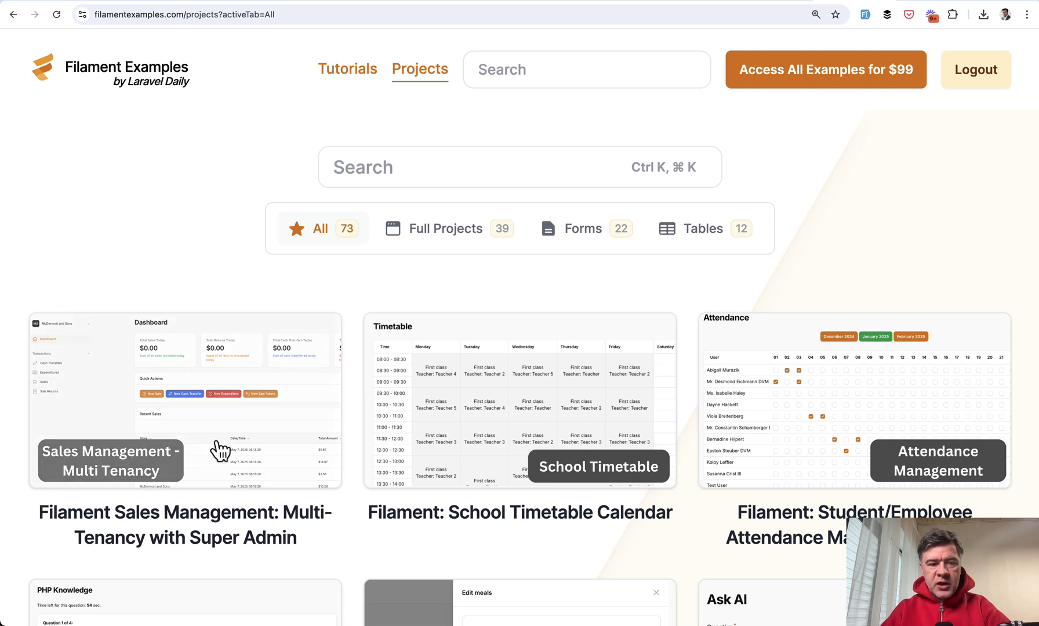
{"action": "mouse_move", "coordinate": [117, 216]}
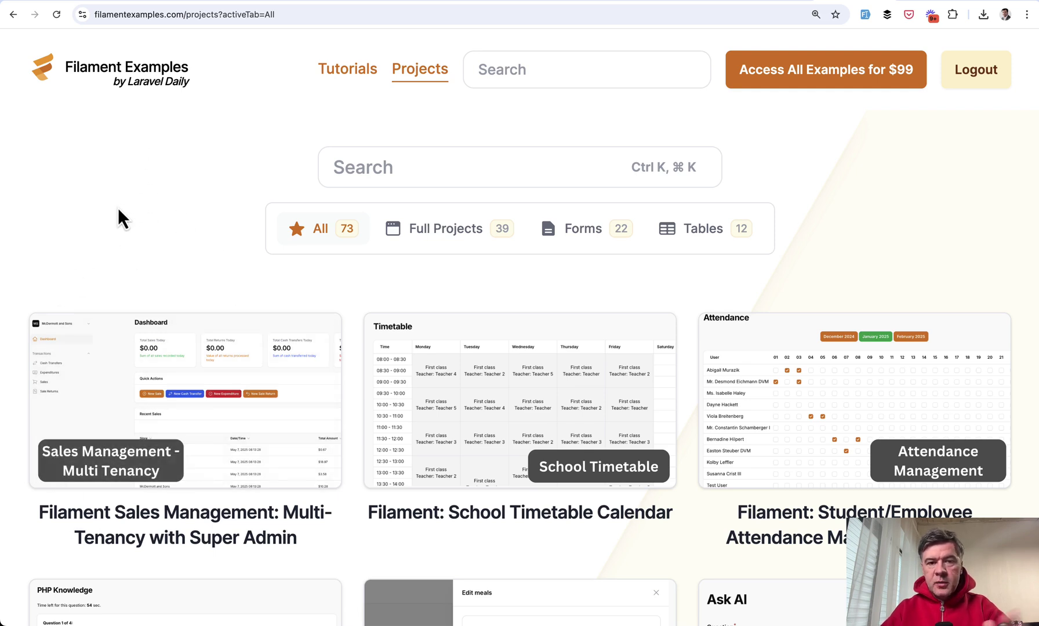
{"action": "mouse_move", "coordinate": [903, 76]}
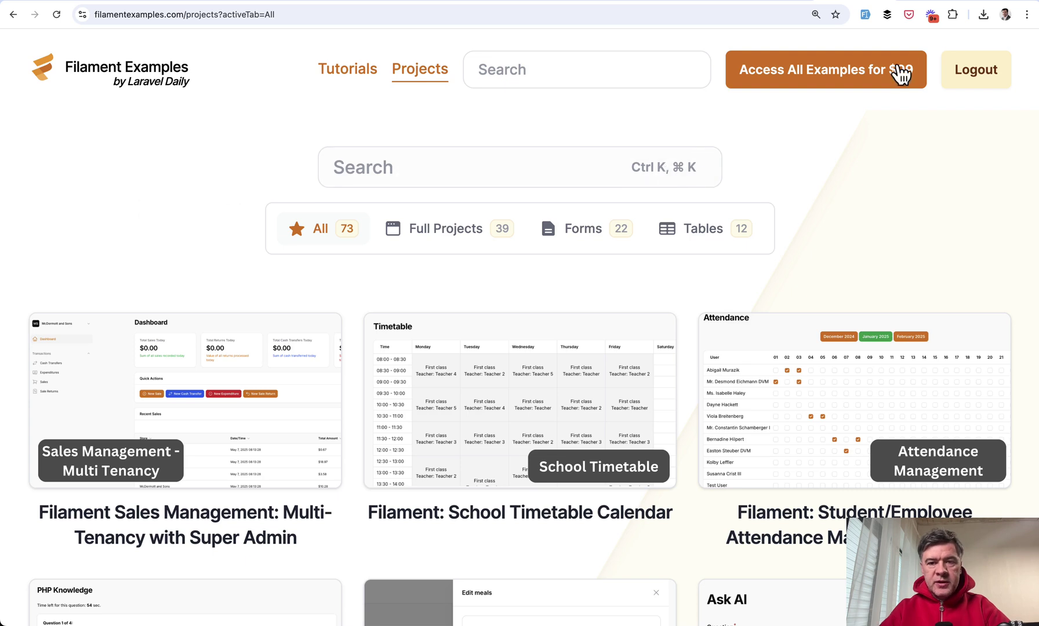
{"action": "mouse_move", "coordinate": [159, 245]}
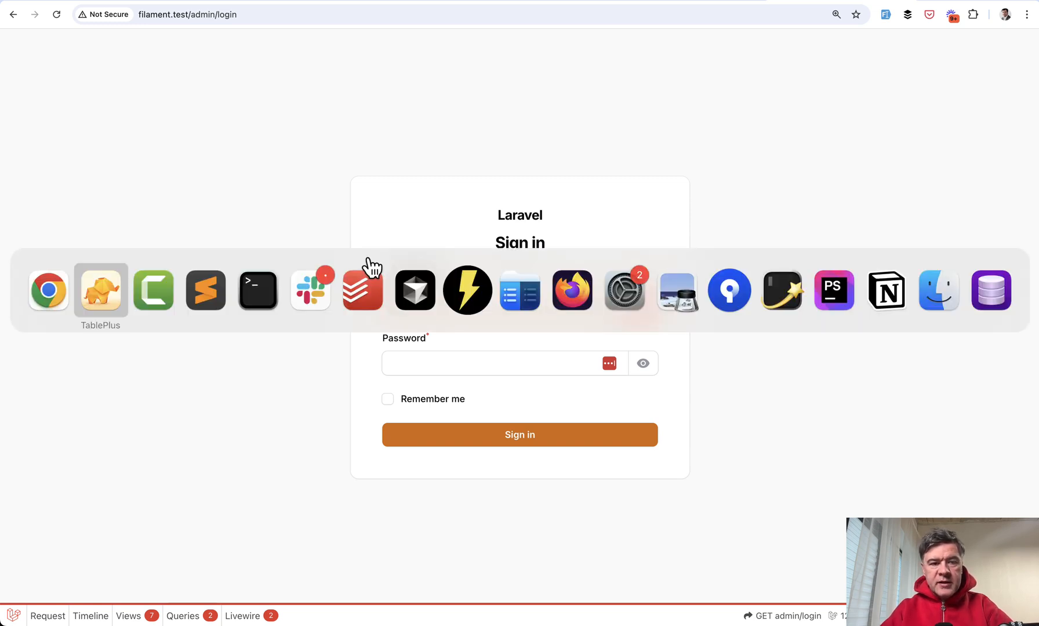
Check the users table, then sign in as the first store user to reach O'Keefe, Zemlak and Howe
{"action": "left_click", "coordinate": [102, 291]}
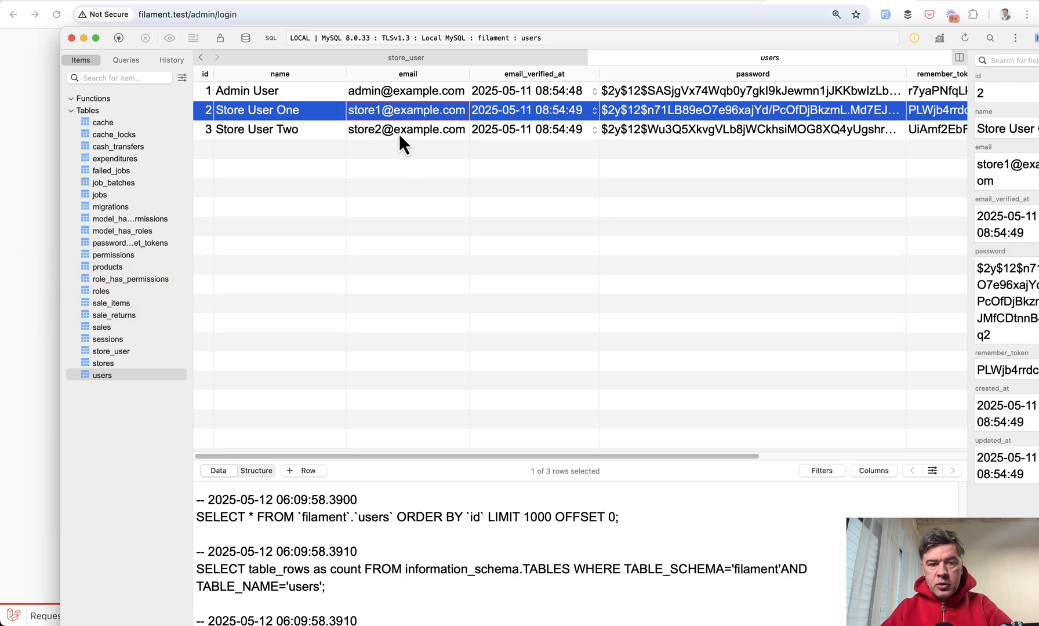
{"action": "mouse_move", "coordinate": [414, 120]}
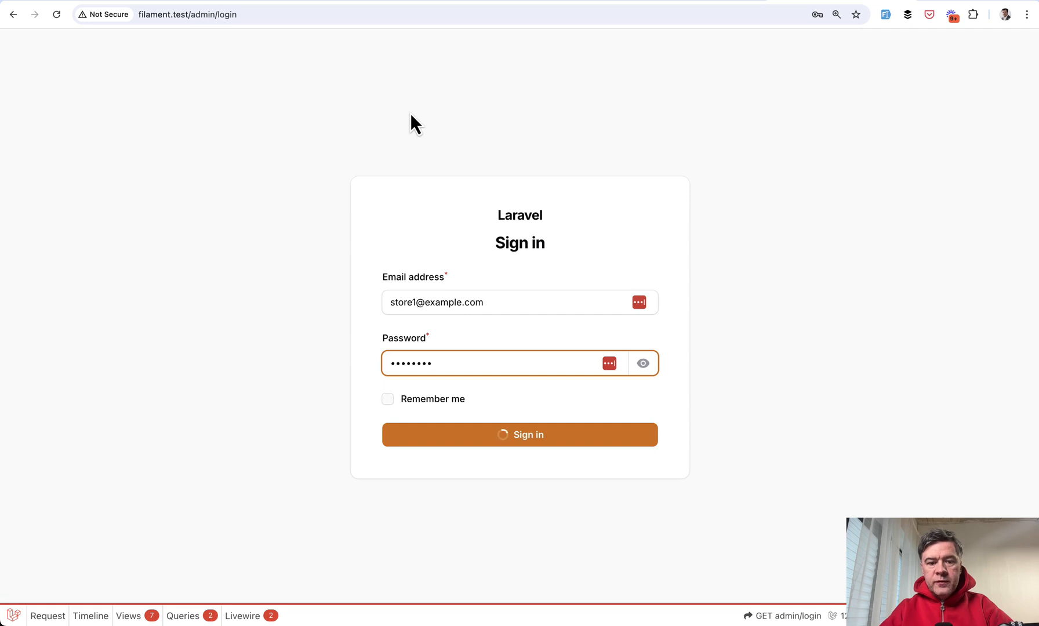
{"action": "left_click", "coordinate": [520, 435]}
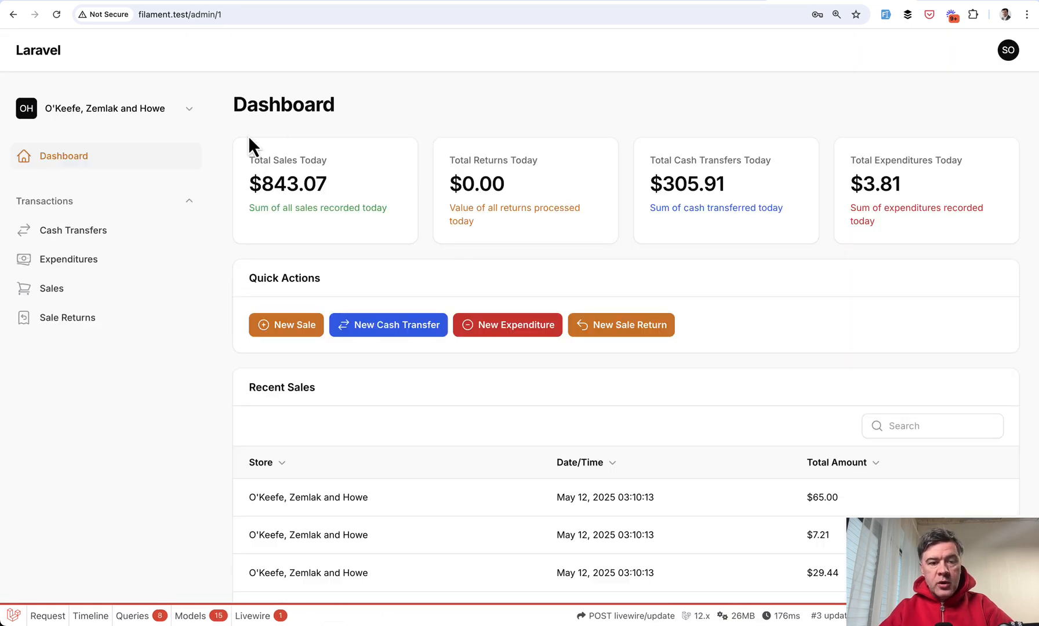
{"action": "mouse_move", "coordinate": [95, 448]}
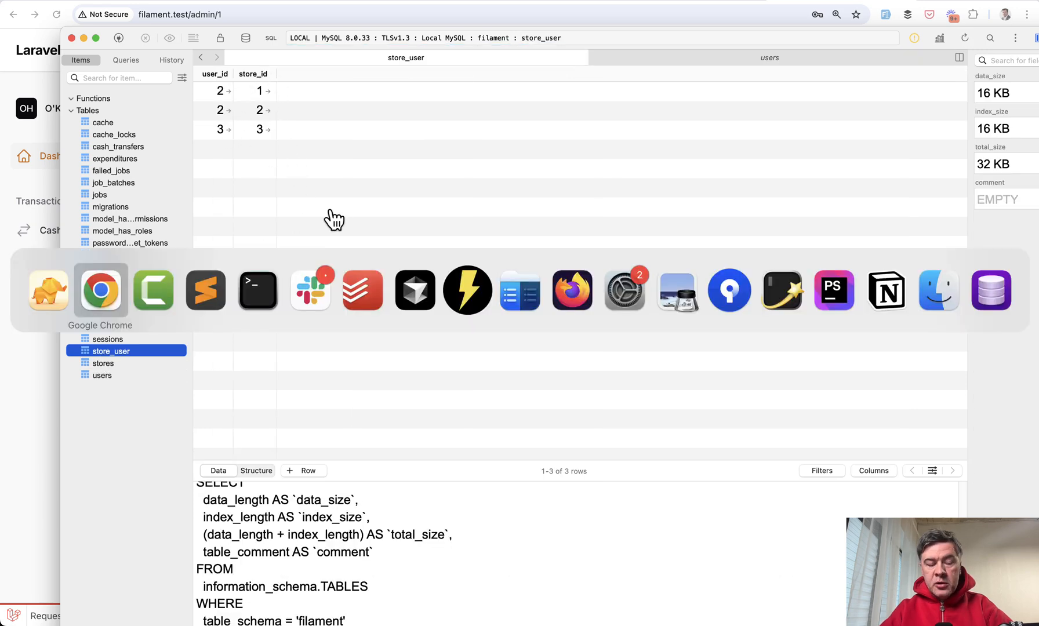
{"action": "left_click", "coordinate": [101, 291]}
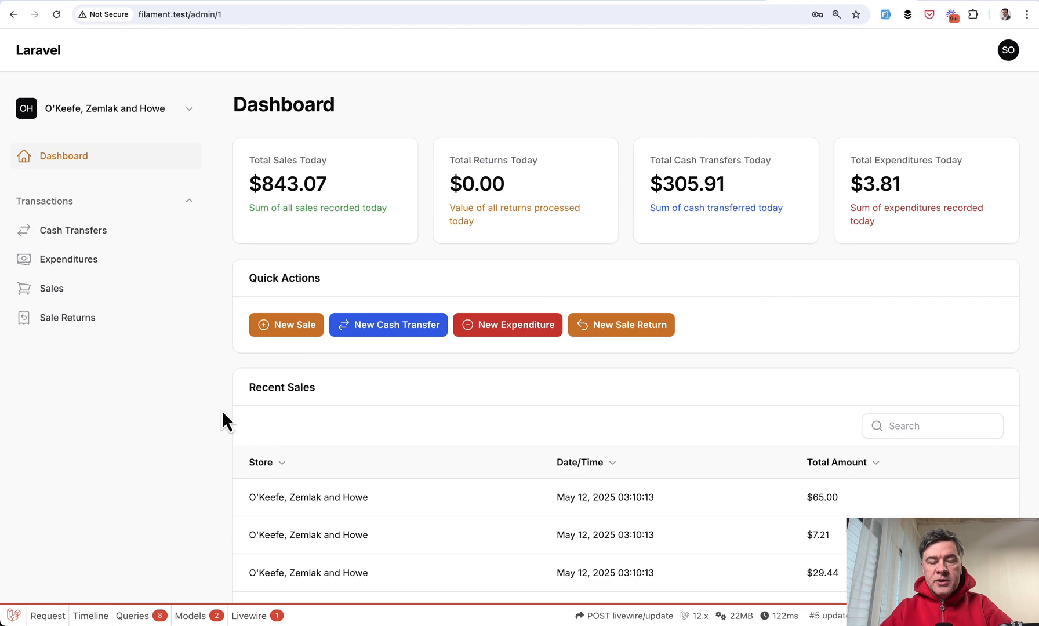
{"action": "mouse_move", "coordinate": [240, 438]}
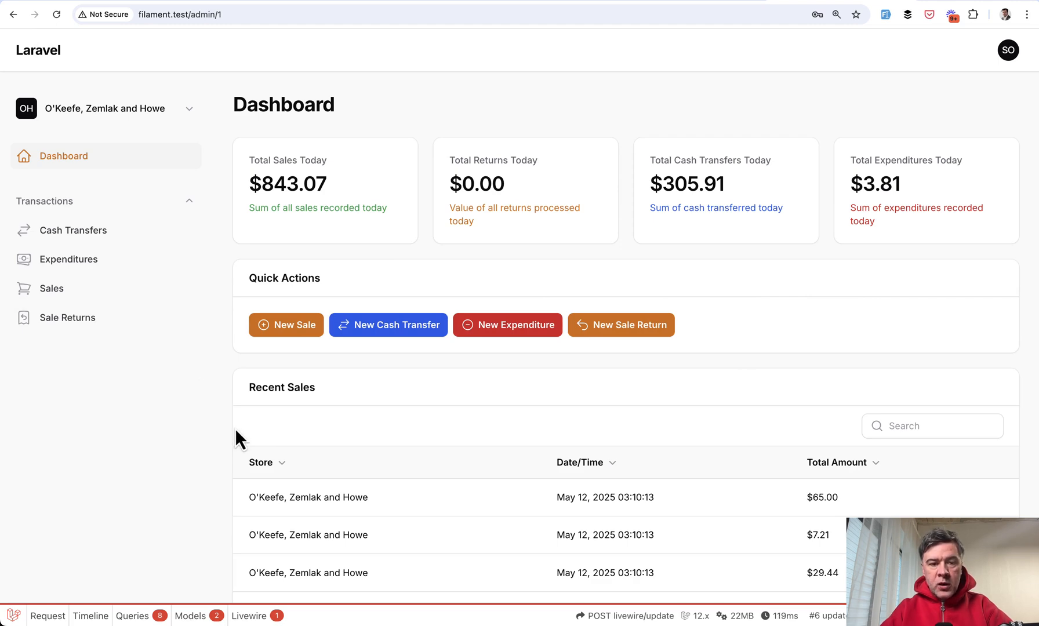
Switch the tenant dropdown to the Aufderhar, Morar and Zulauf store
{"action": "scroll", "scroll_direction": "down", "scroll_amount": 3}
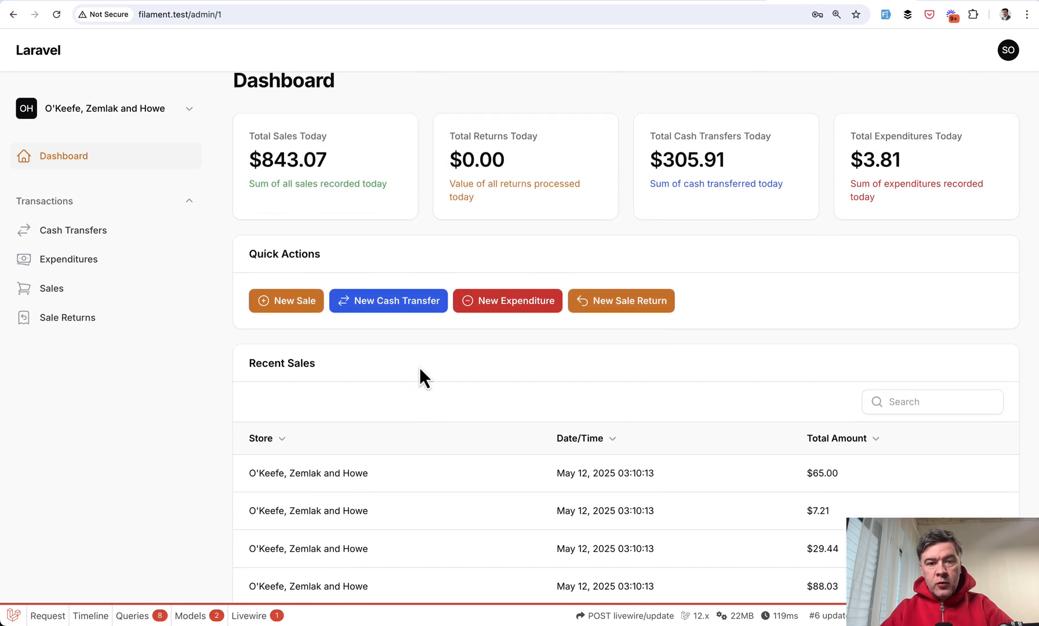
{"action": "left_click", "coordinate": [106, 108]}
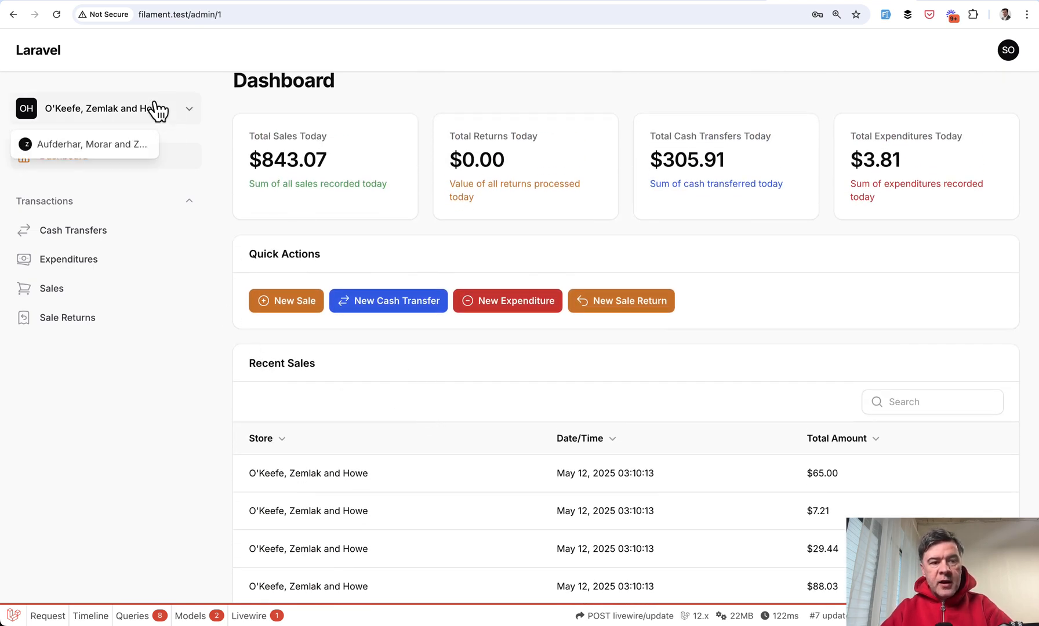
{"action": "left_click", "coordinate": [93, 144]}
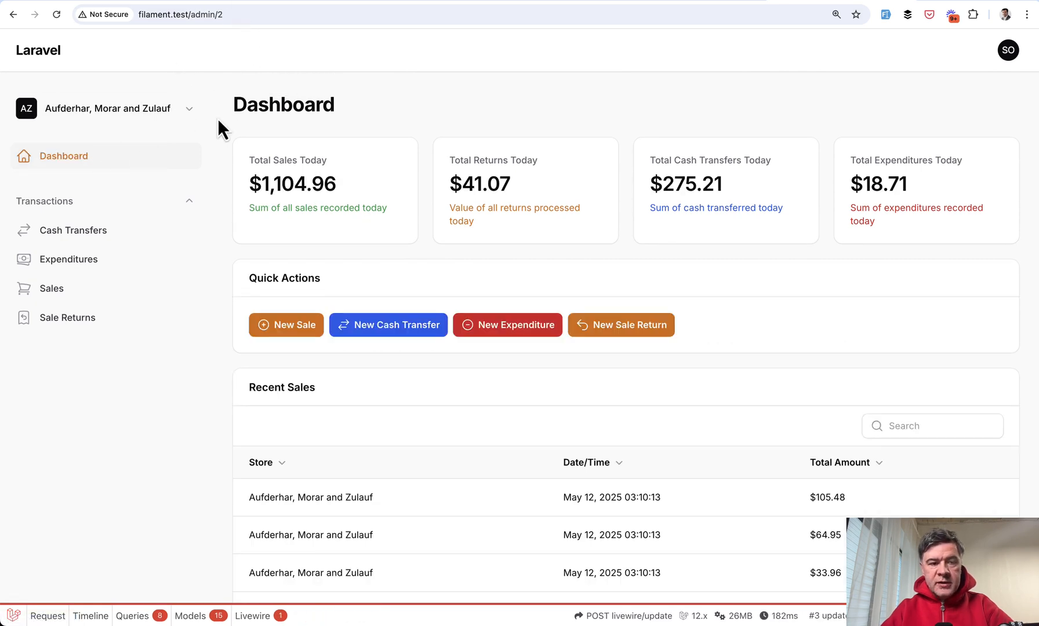
Browse the store's Cash Transfers, Expenditures, Sales and Sale Returns lists
{"action": "left_click", "coordinate": [73, 230]}
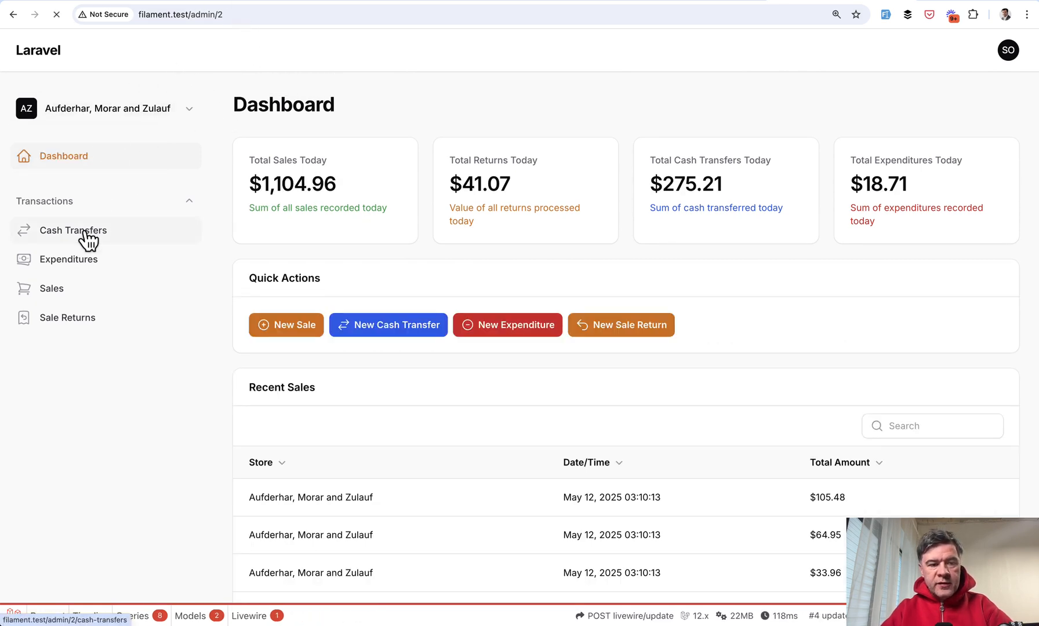
{"action": "left_click", "coordinate": [68, 260]}
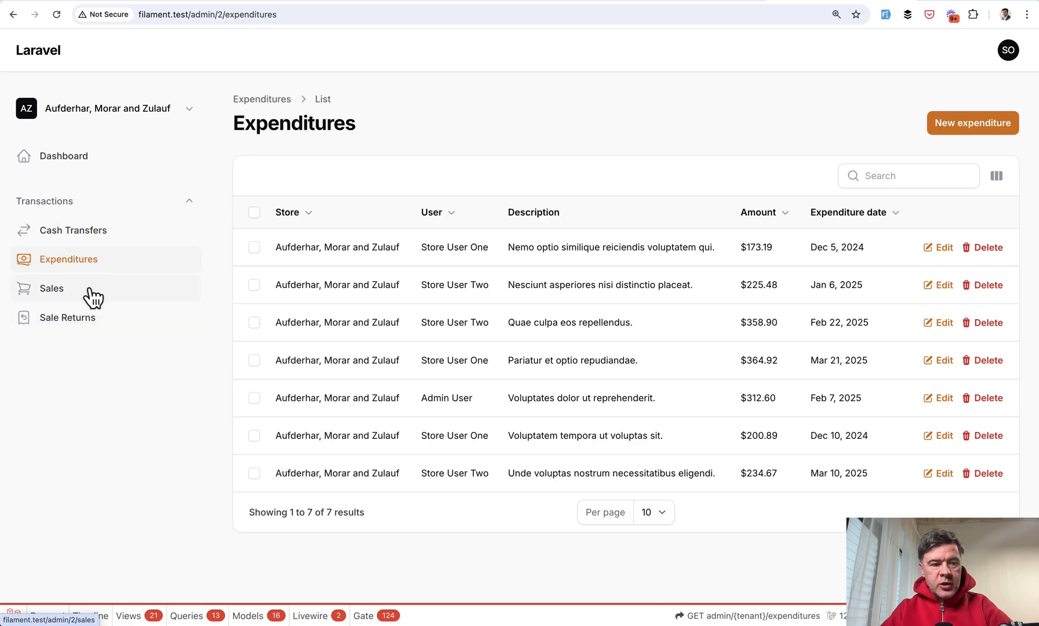
{"action": "left_click", "coordinate": [51, 289]}
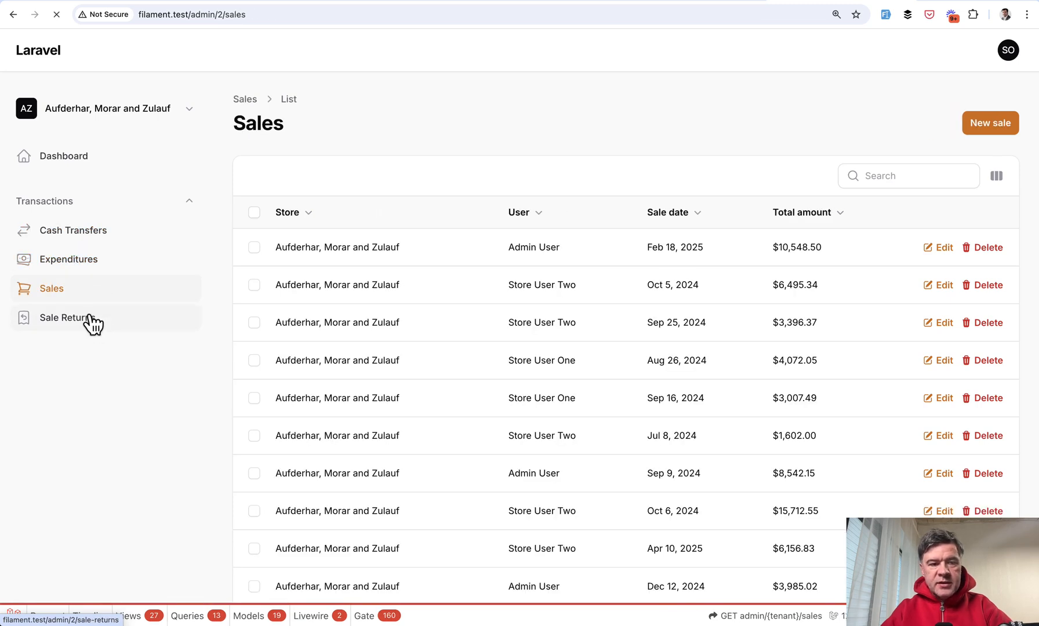
{"action": "left_click", "coordinate": [66, 318]}
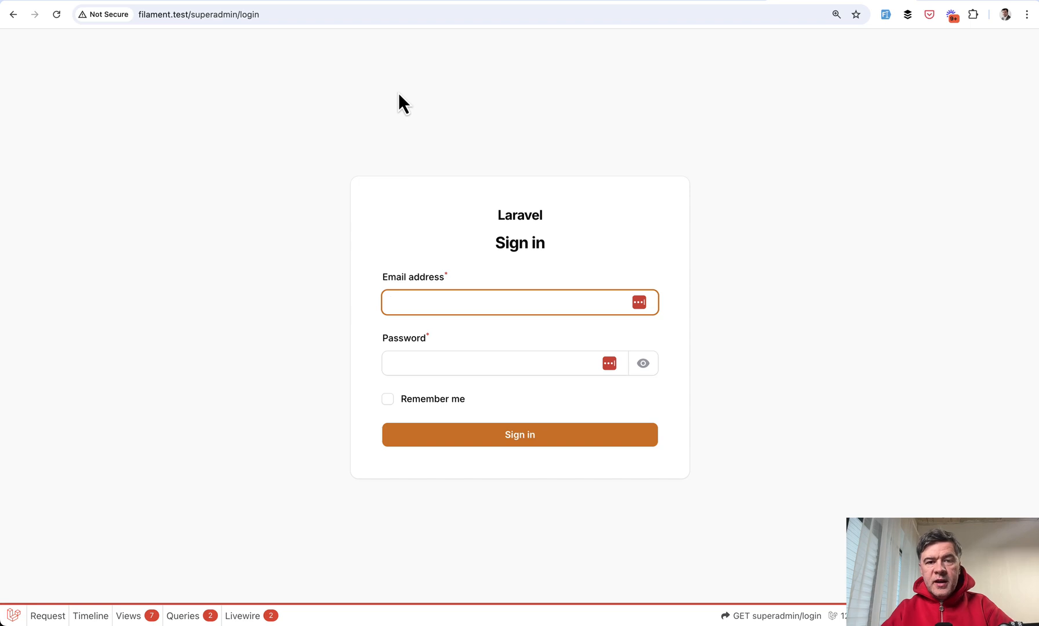
{"action": "mouse_move", "coordinate": [335, 176]}
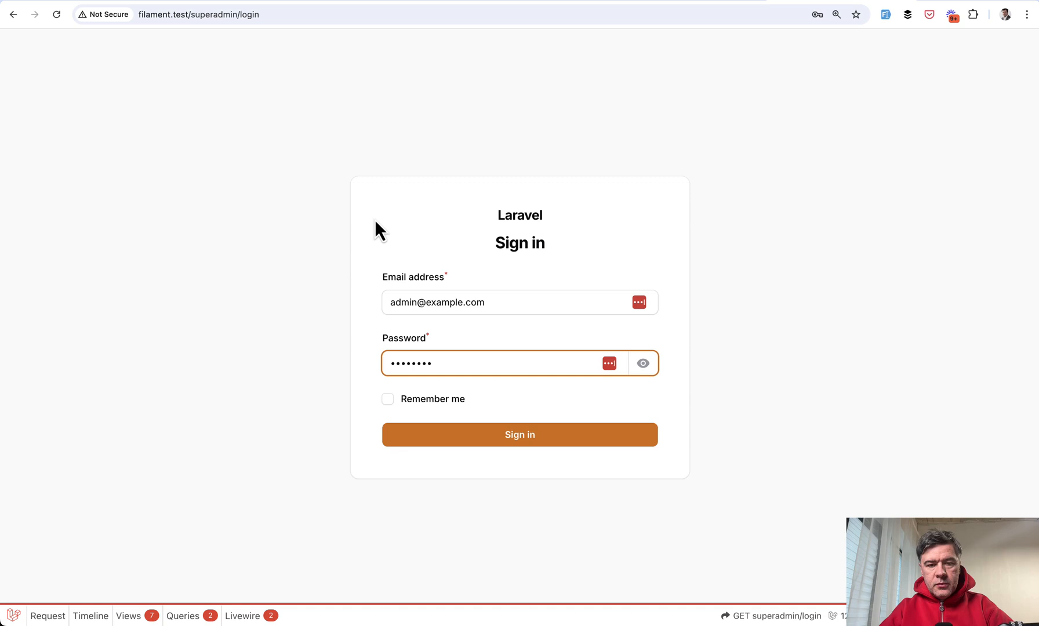
Sign in as super admin and pick a store in the dashboard's Store filter
{"action": "left_click", "coordinate": [520, 435]}
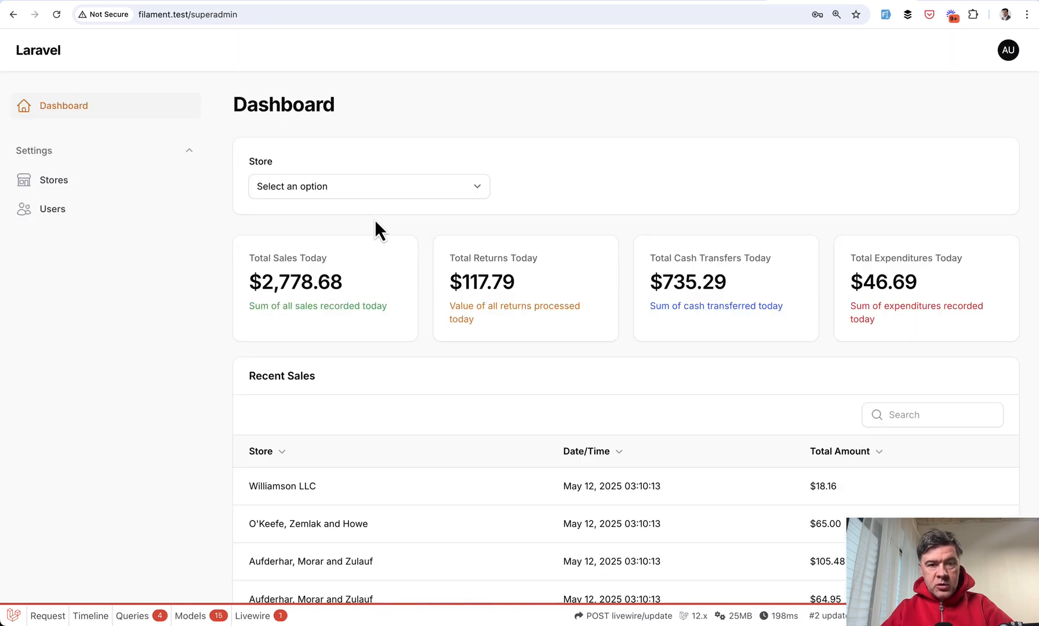
{"action": "scroll", "scroll_direction": "down", "scroll_amount": 3}
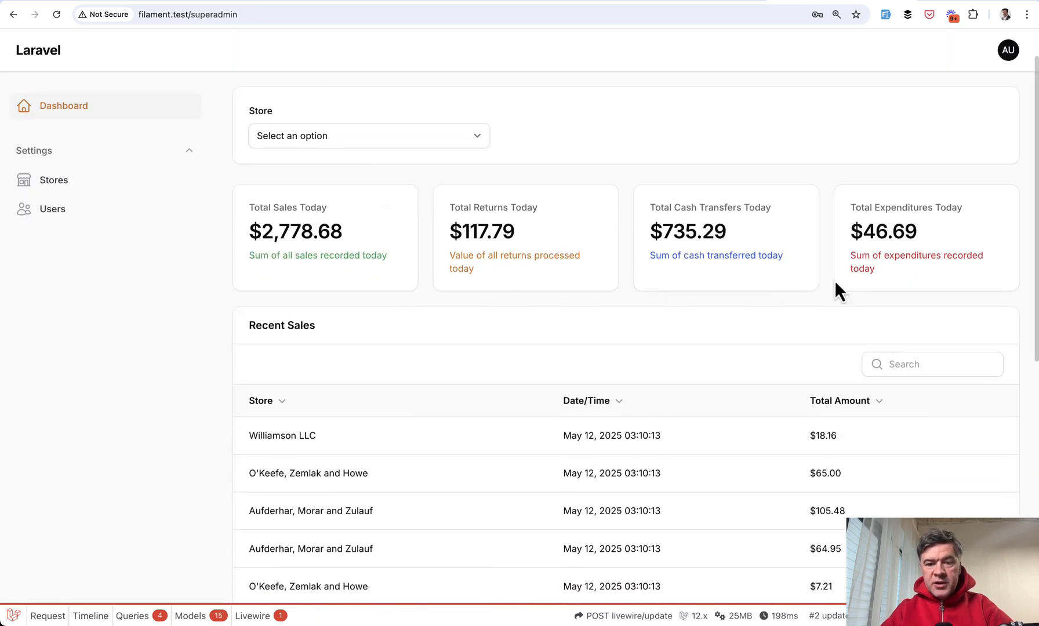
{"action": "mouse_move", "coordinate": [168, 400]}
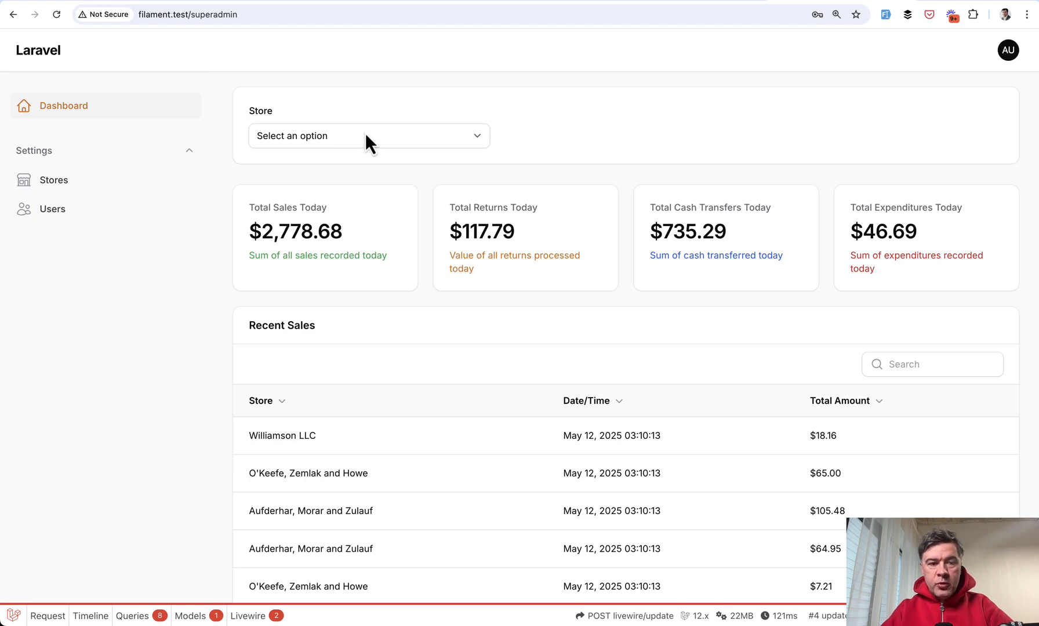
{"action": "left_click", "coordinate": [369, 135]}
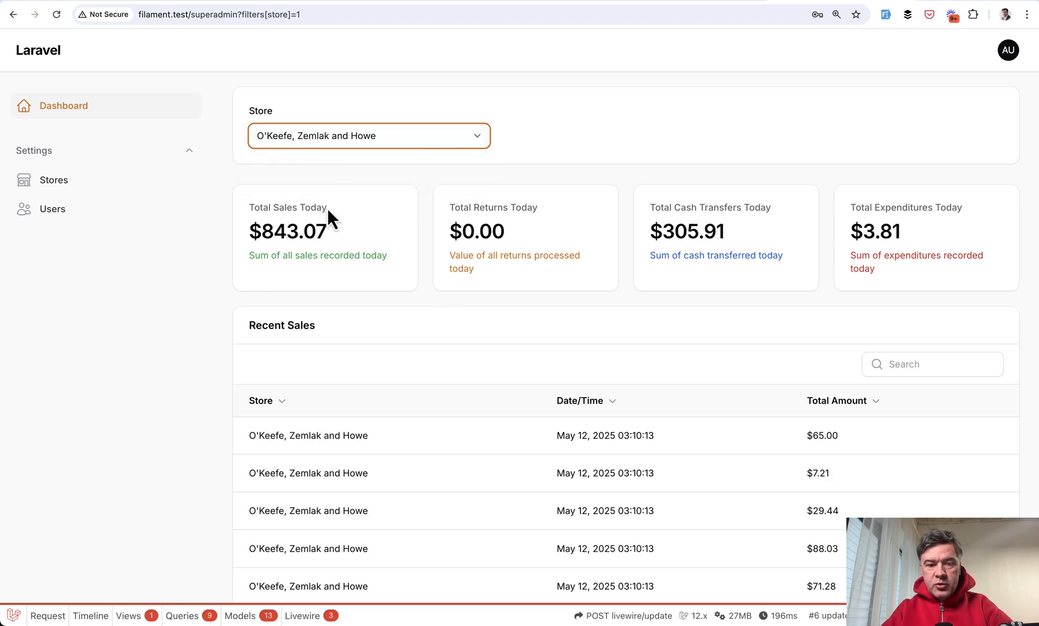
{"action": "mouse_move", "coordinate": [403, 192]}
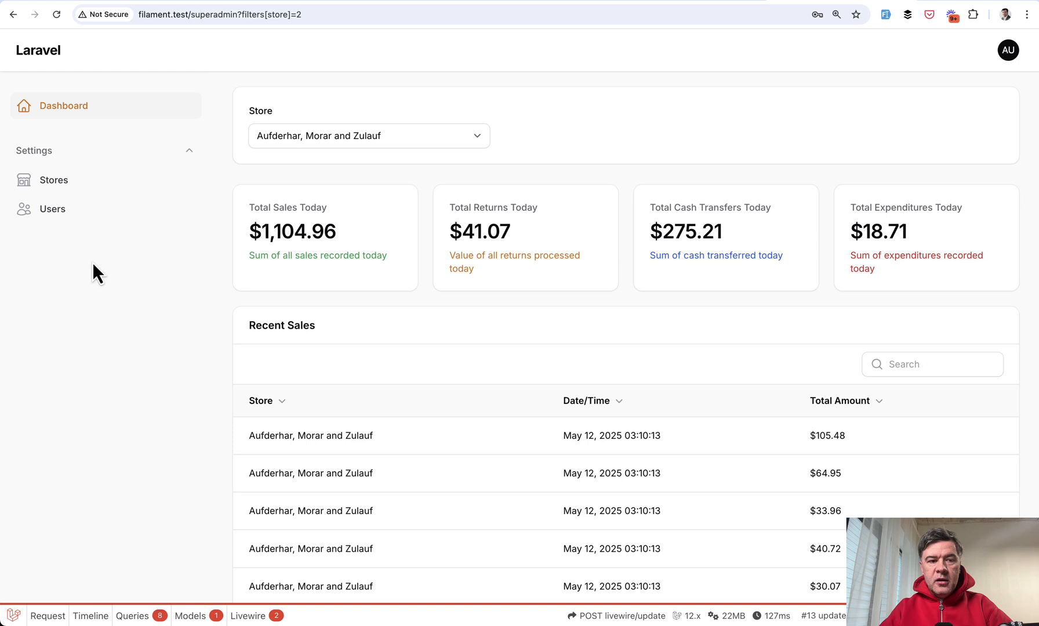
Open the Stores list, then the Users list under Settings
{"action": "left_click", "coordinate": [54, 180]}
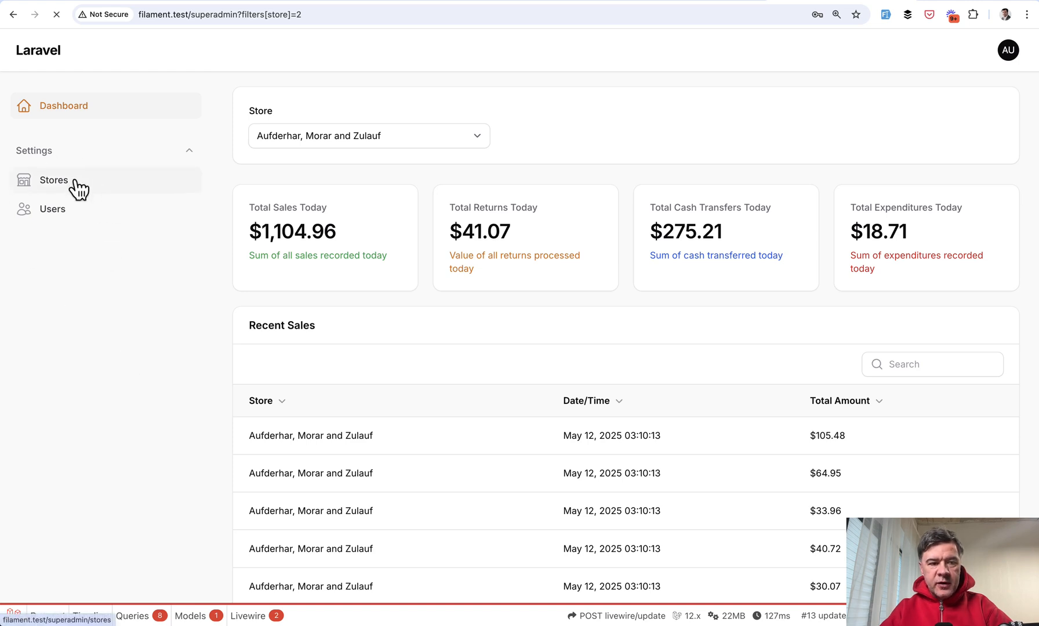
{"action": "left_click", "coordinate": [53, 179]}
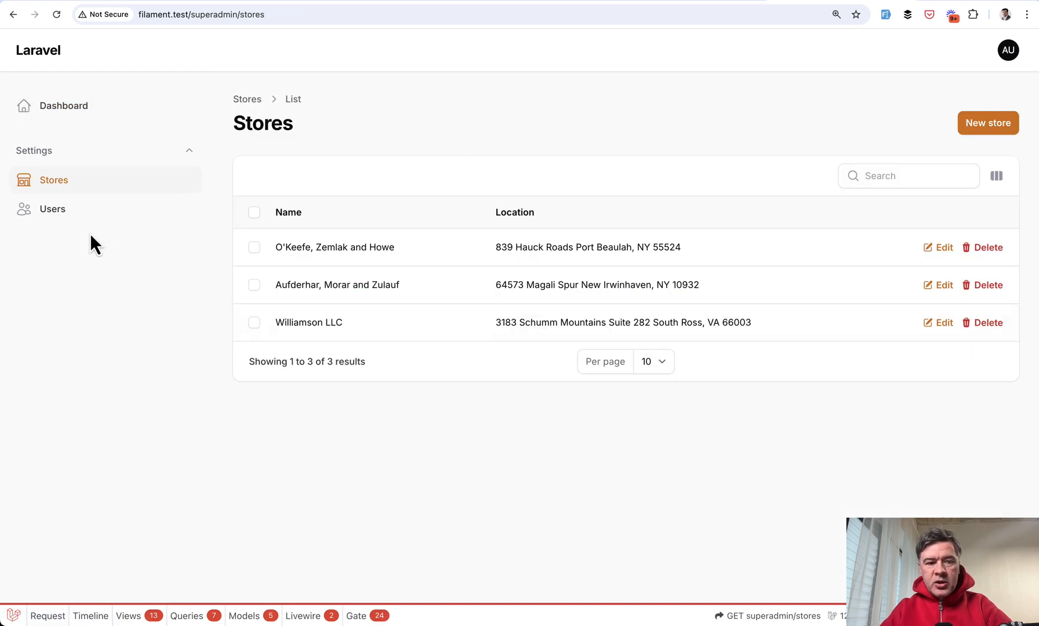
{"action": "left_click", "coordinate": [52, 209]}
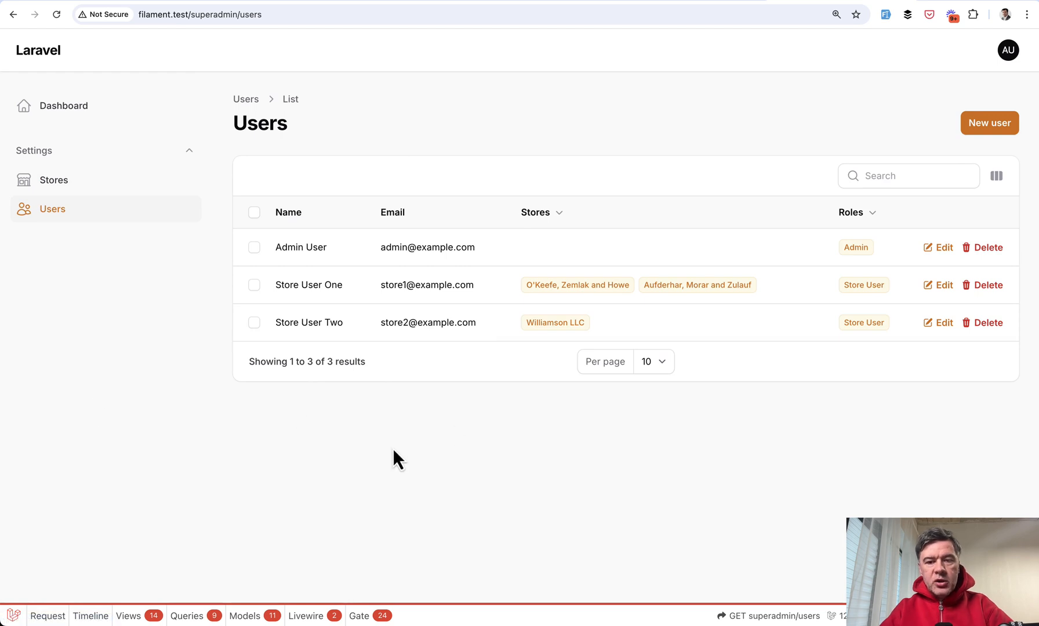
{"action": "mouse_move", "coordinate": [541, 477]}
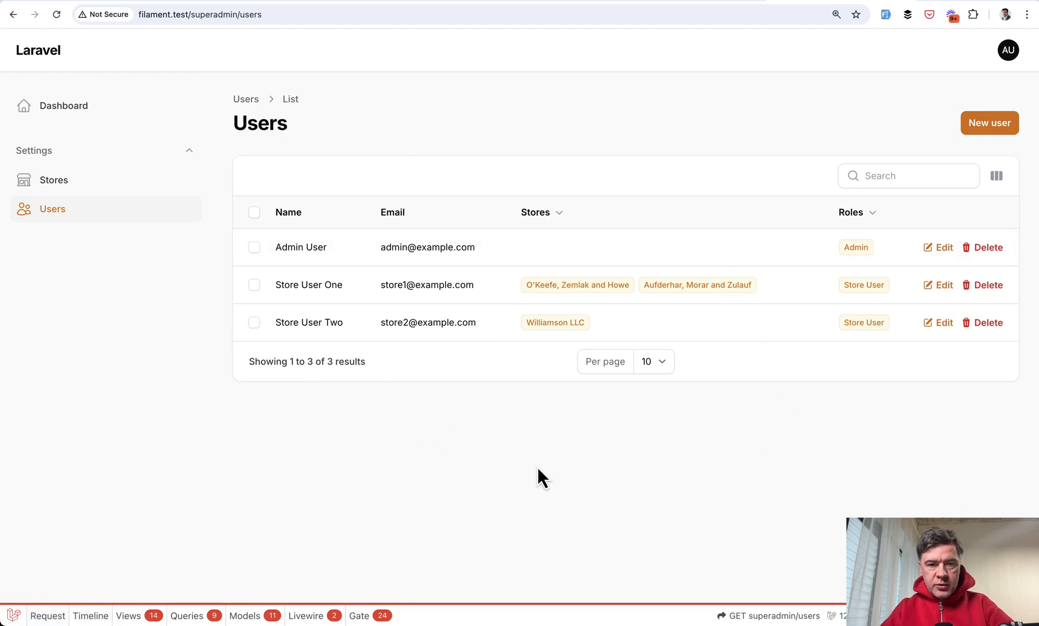
{"action": "mouse_move", "coordinate": [796, 464]}
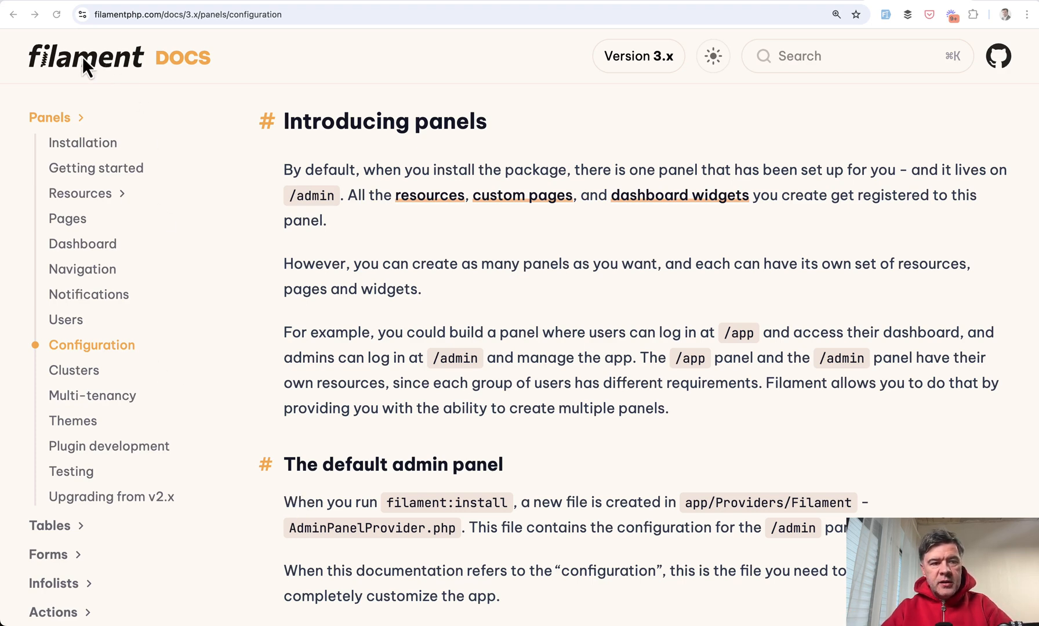
Scroll the Filament Panels Configuration docs down to 'Creating a new panel'
{"action": "scroll", "scroll_direction": "down", "scroll_amount": 3}
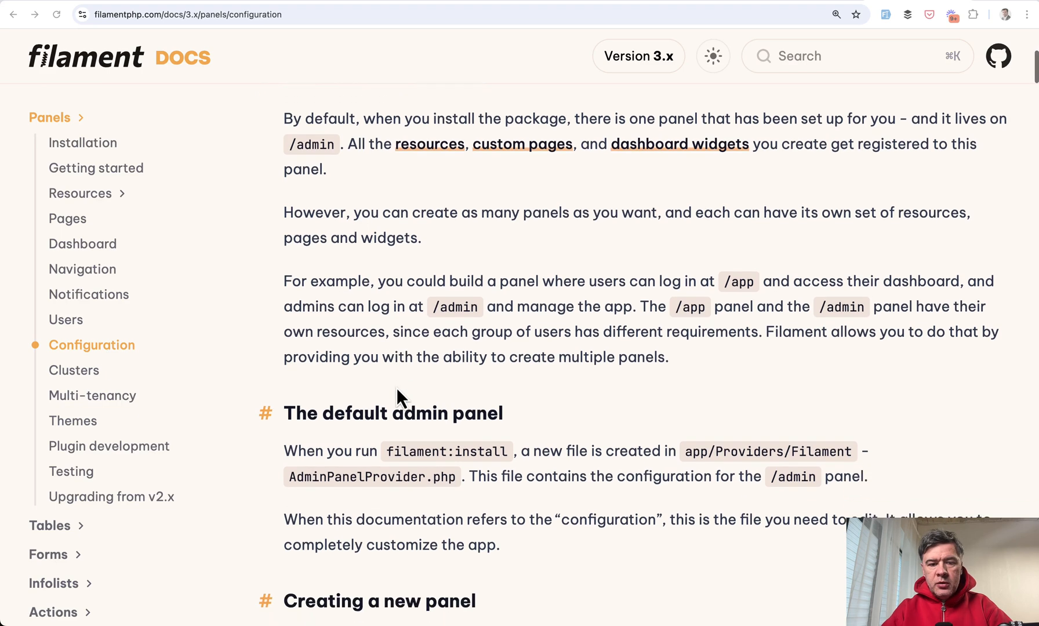
{"action": "scroll", "scroll_direction": "down", "scroll_amount": 3}
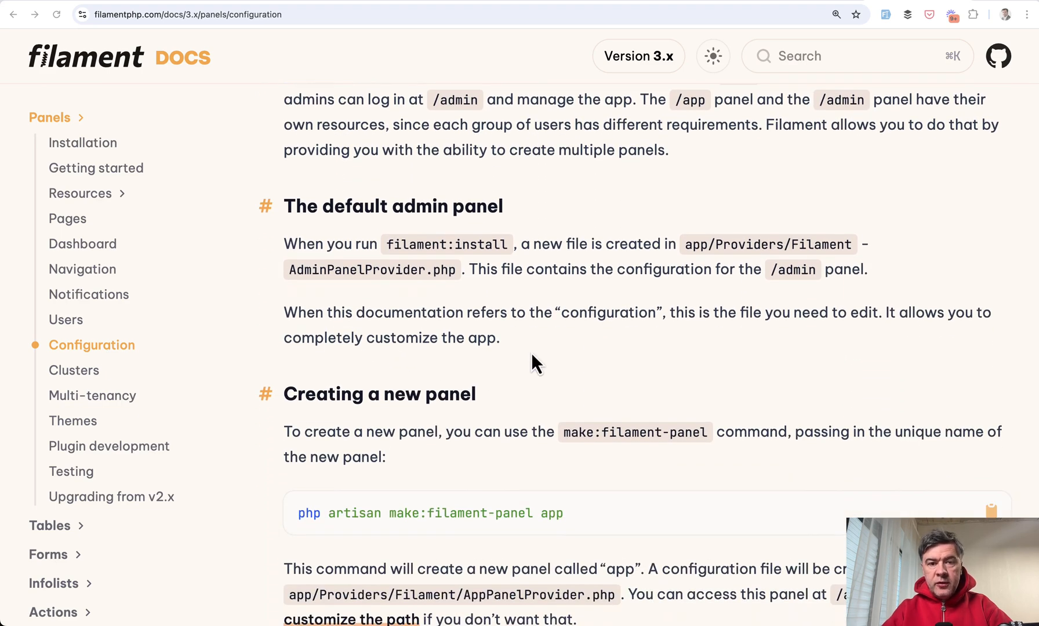
{"action": "mouse_move", "coordinate": [548, 370]}
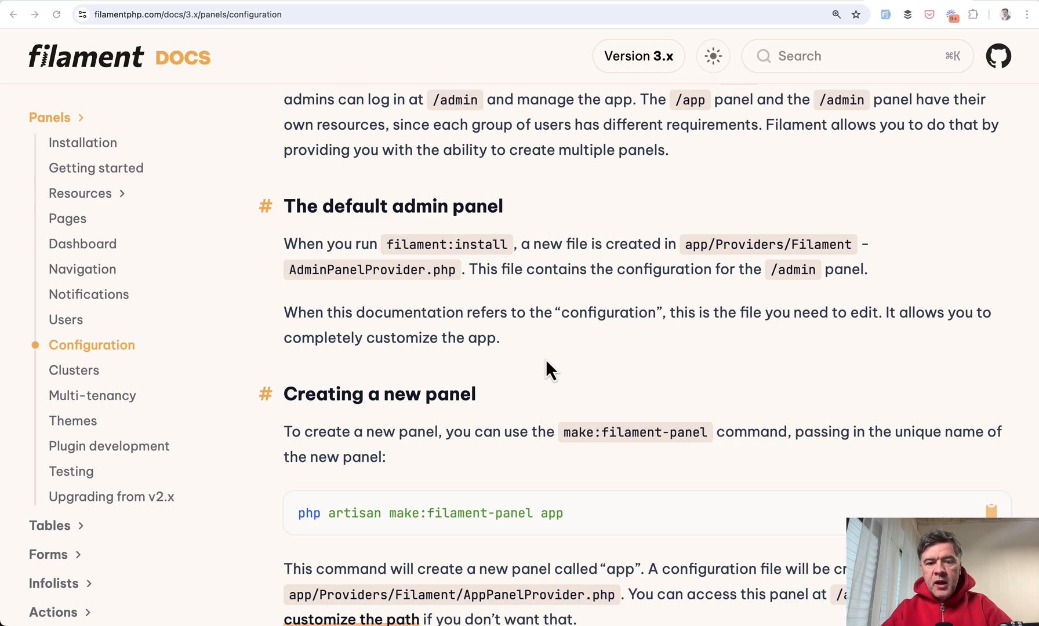
{"action": "scroll", "scroll_direction": "down", "scroll_amount": 3}
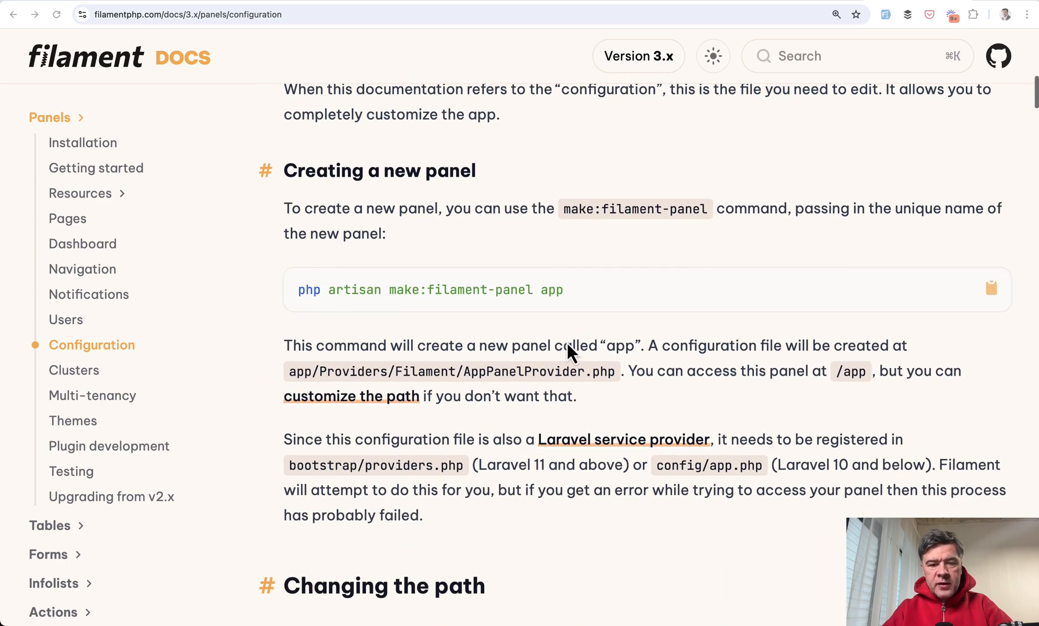
{"action": "mouse_move", "coordinate": [692, 301]}
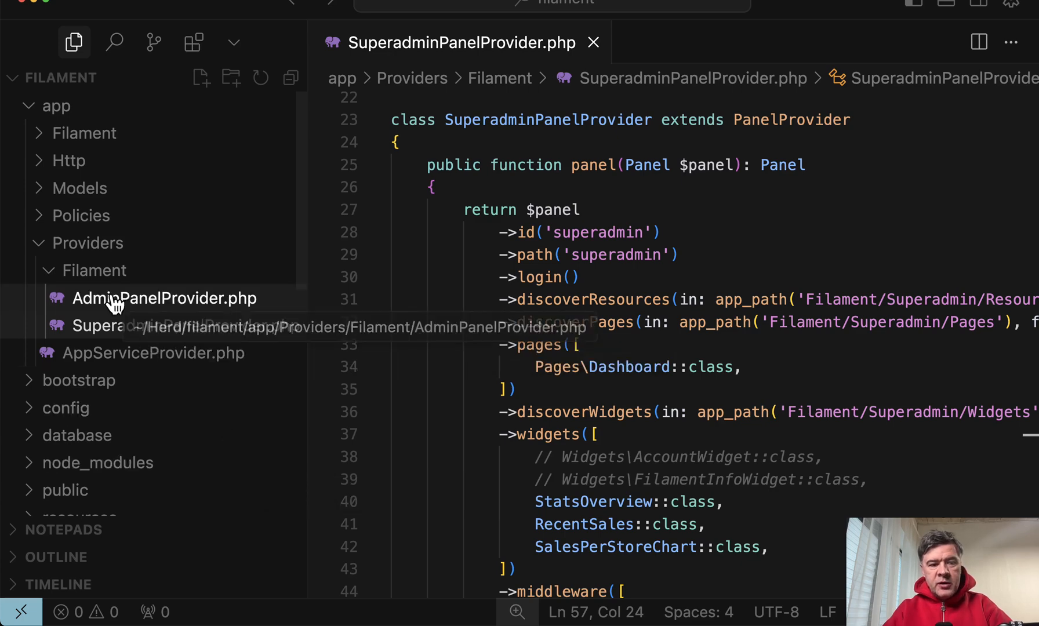
{"action": "mouse_move", "coordinate": [105, 340]}
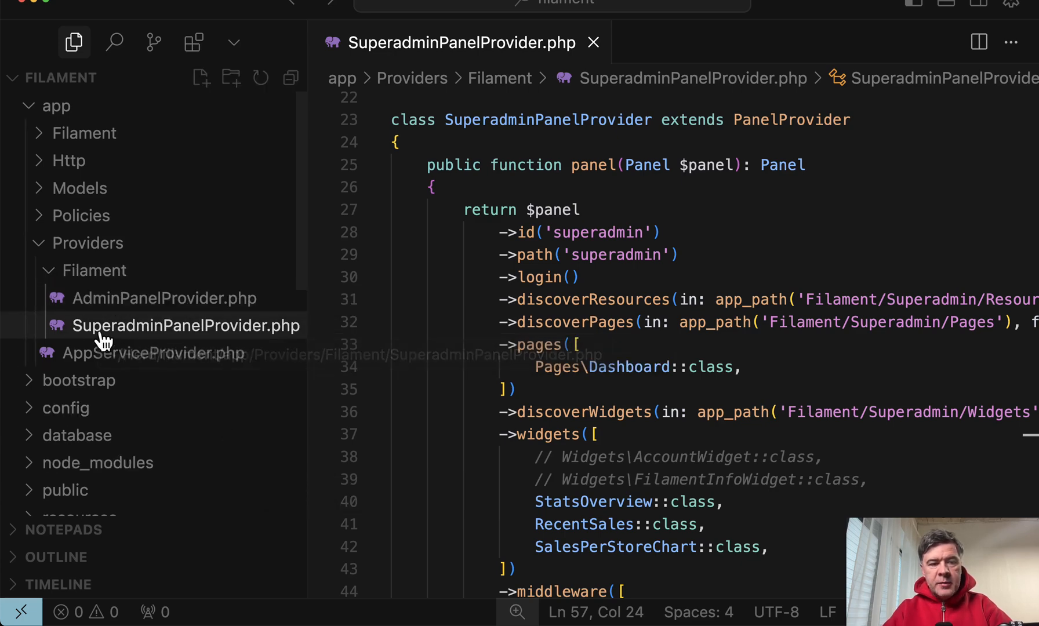
{"action": "mouse_move", "coordinate": [566, 412]}
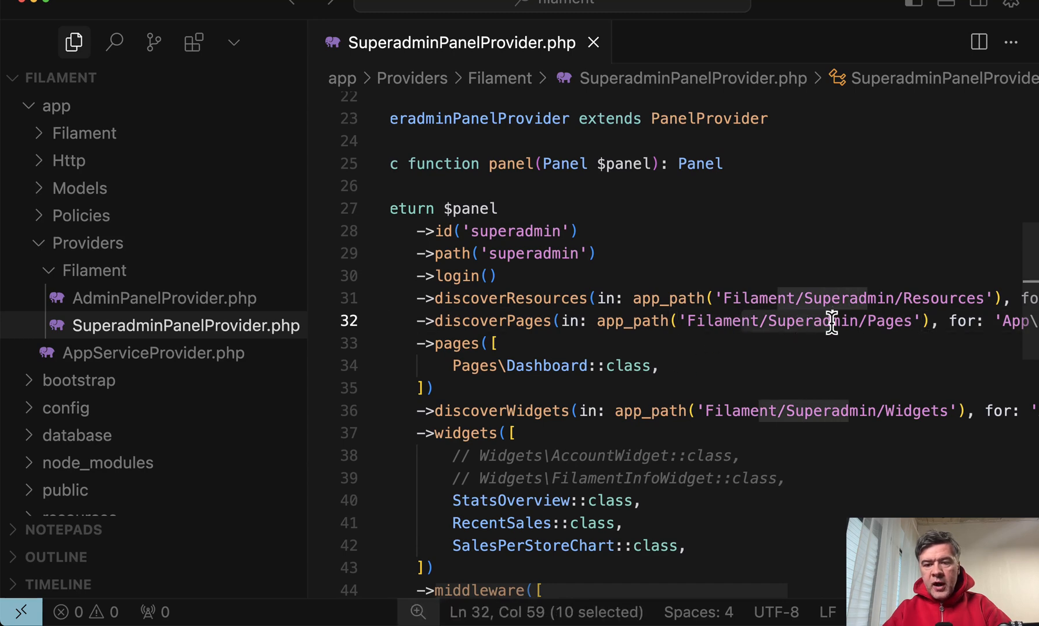
{"action": "mouse_move", "coordinate": [640, 366]}
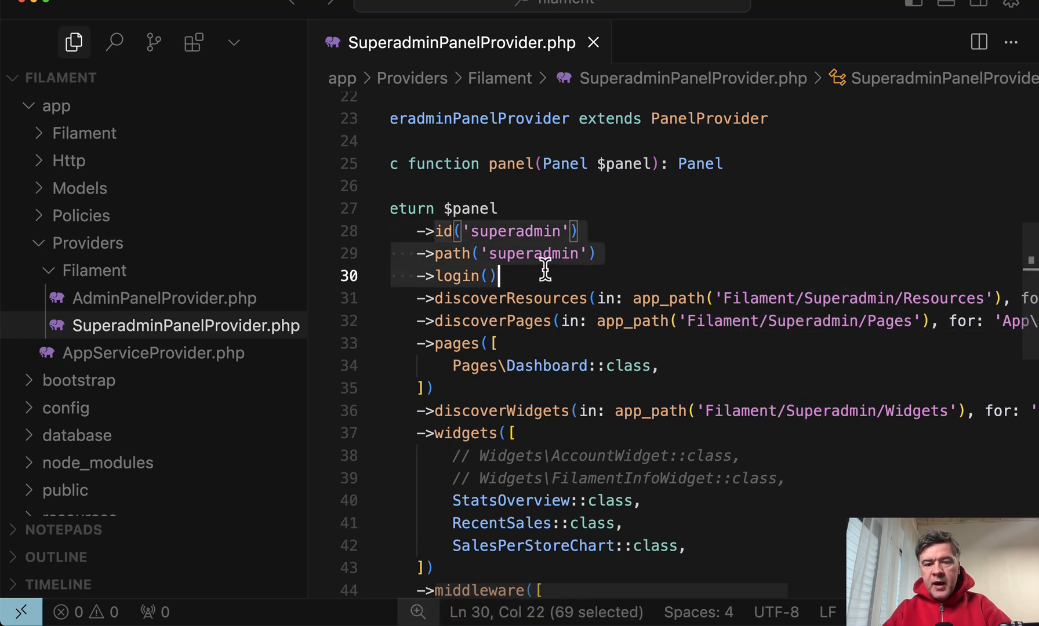
{"action": "mouse_move", "coordinate": [552, 365]}
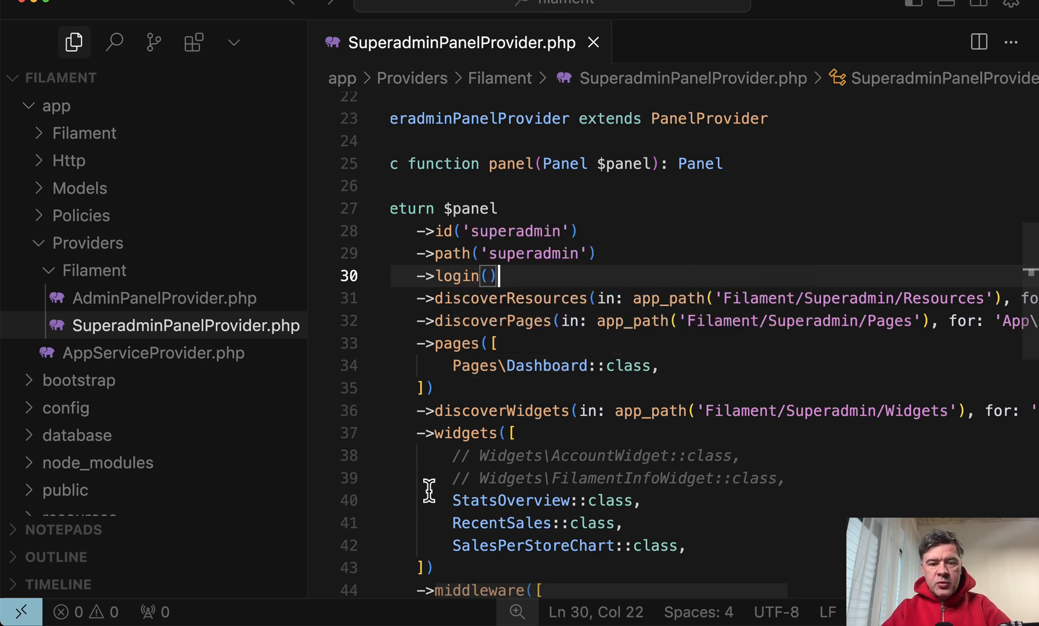
{"action": "mouse_move", "coordinate": [822, 534]}
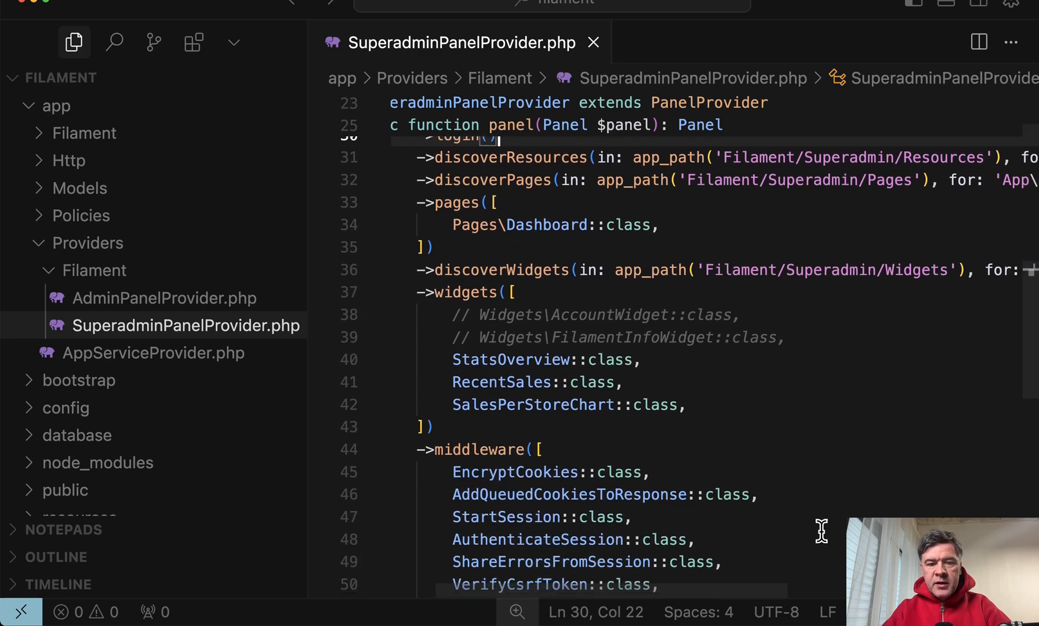
{"action": "scroll", "scroll_direction": "down", "scroll_amount": 3}
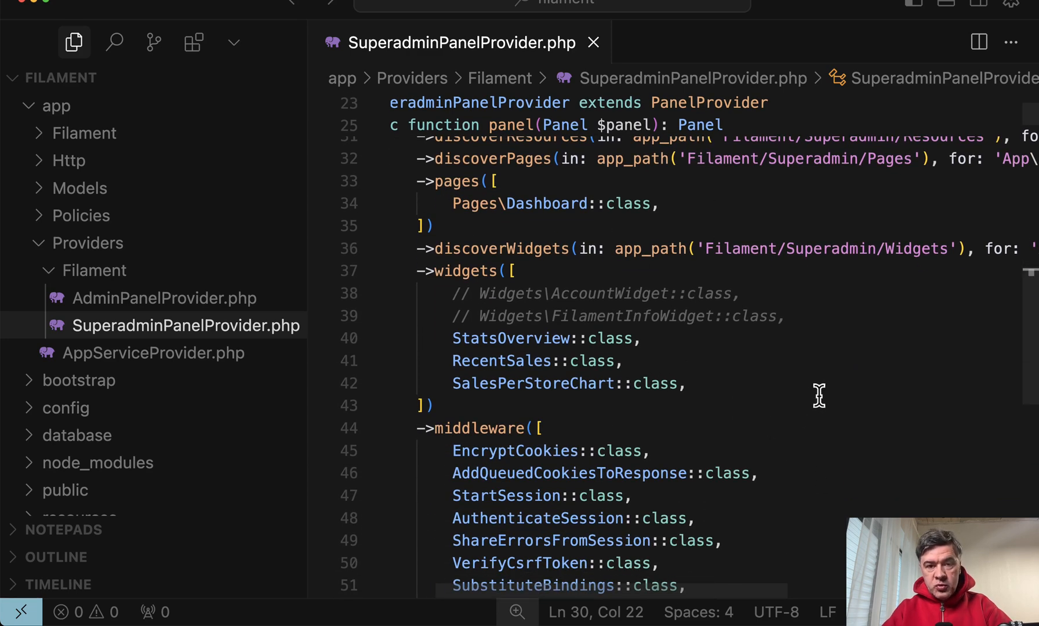
{"action": "scroll", "scroll_direction": "down", "scroll_amount": 3}
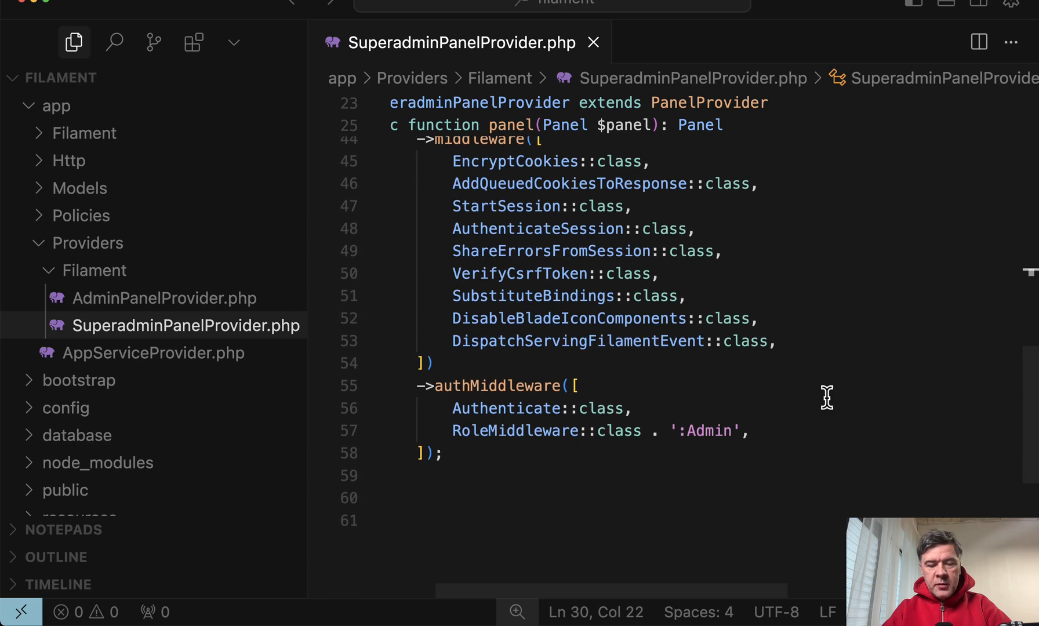
{"action": "scroll", "scroll_direction": "down", "scroll_amount": 3}
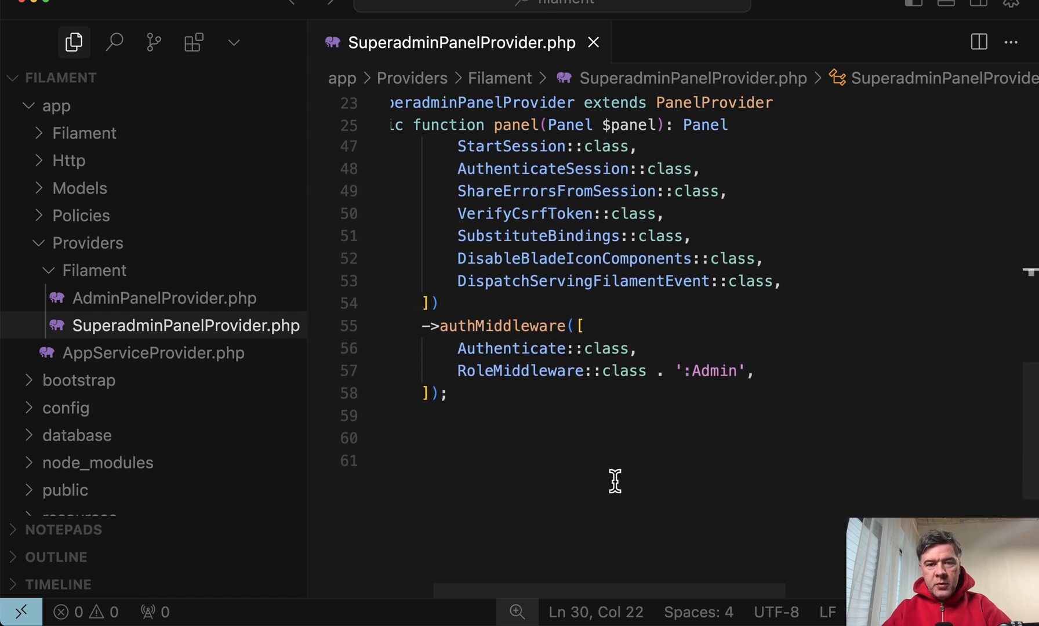
{"action": "scroll", "scroll_direction": "down", "scroll_amount": 3}
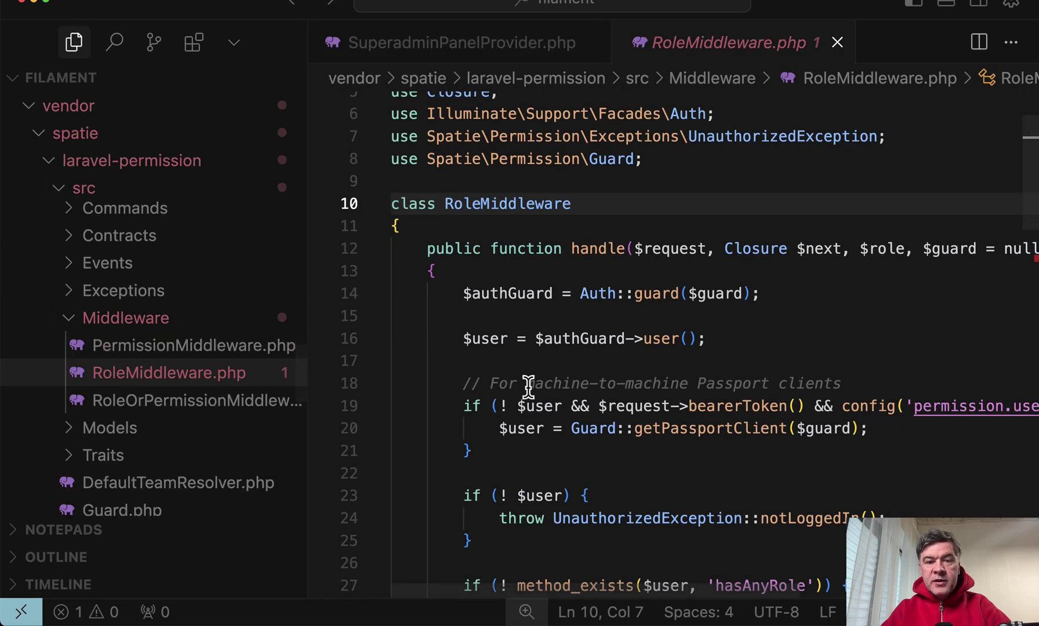
{"action": "mouse_move", "coordinate": [680, 479]}
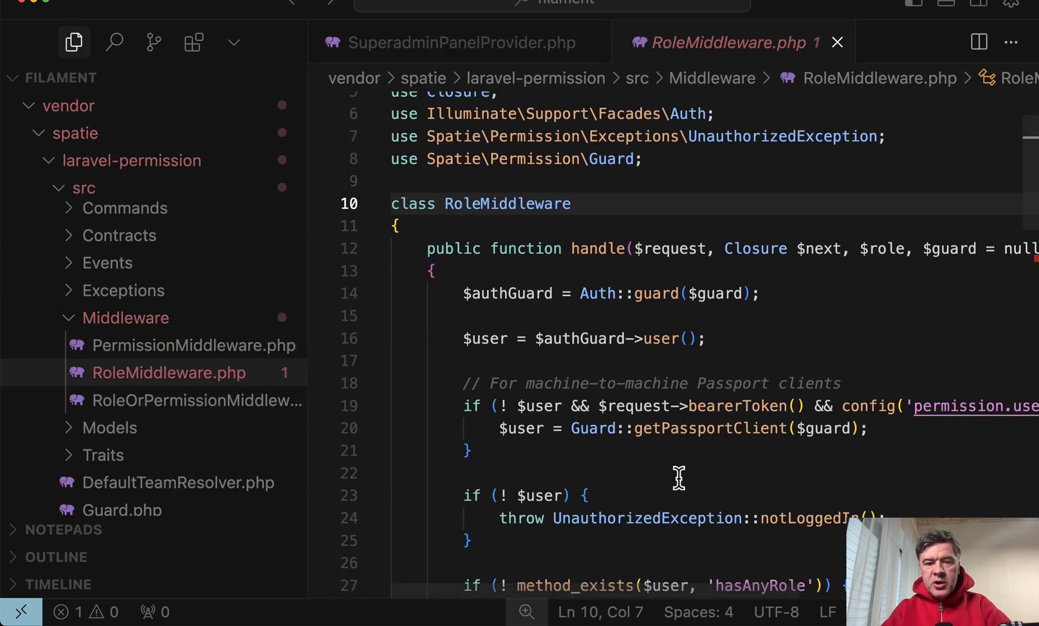
{"action": "left_click", "coordinate": [454, 41]}
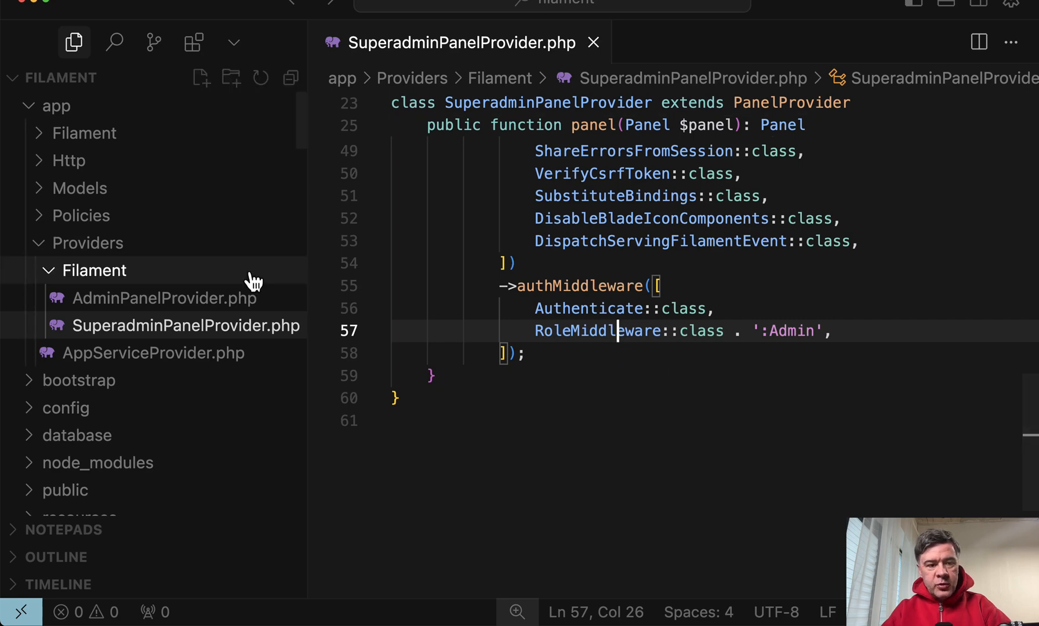
{"action": "left_click", "coordinate": [164, 298]}
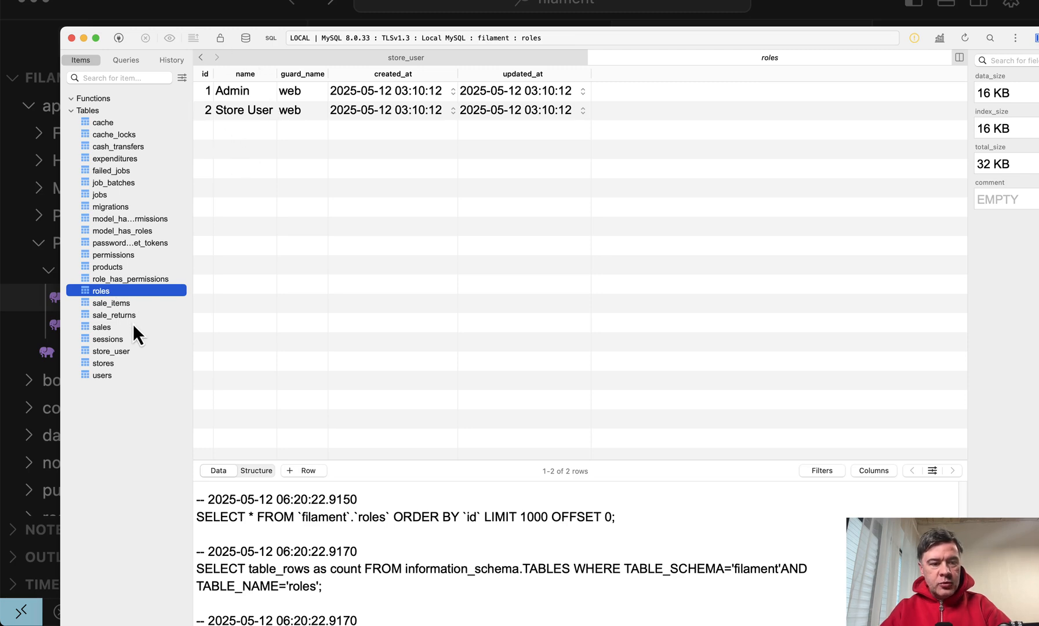
Open the permissions table and select the five expenditures permissions
{"action": "left_click", "coordinate": [113, 255]}
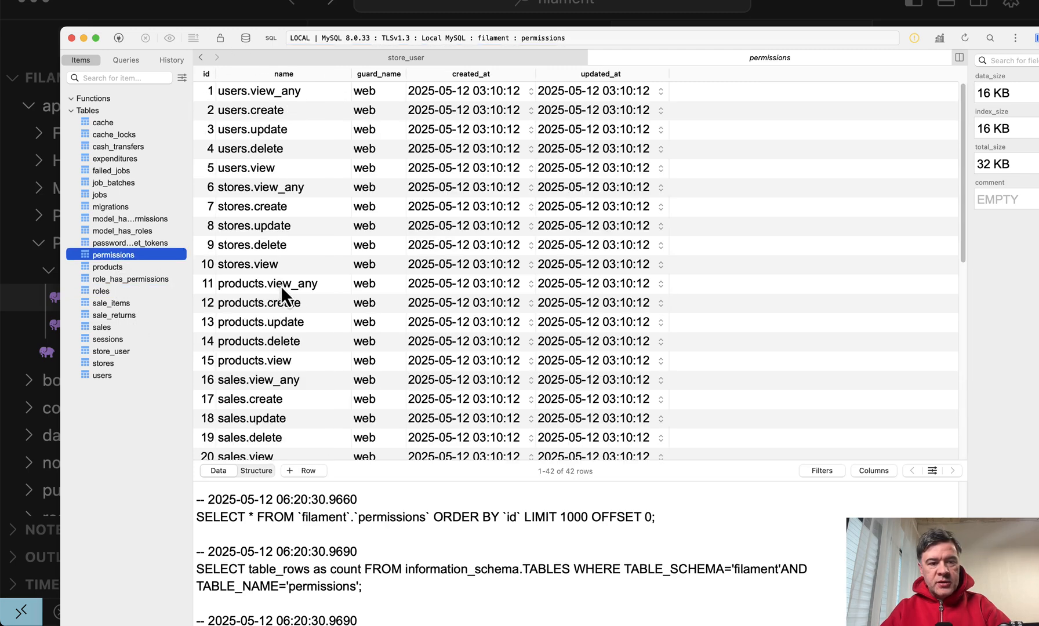
{"action": "scroll", "scroll_direction": "down", "scroll_amount": 3}
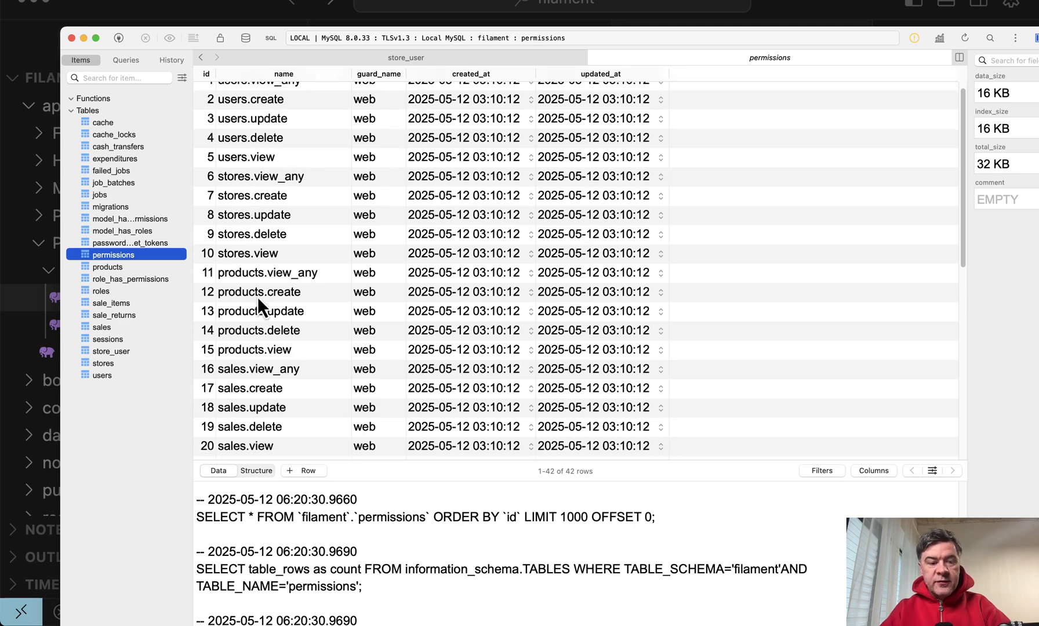
{"action": "scroll", "scroll_direction": "down", "scroll_amount": 3}
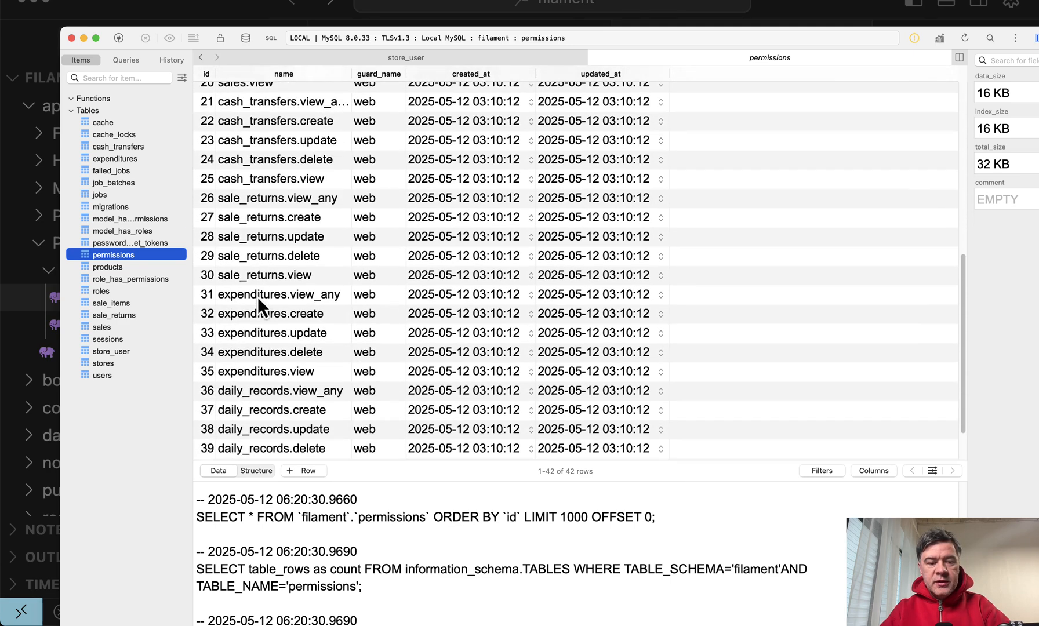
{"action": "left_click", "coordinate": [267, 367]}
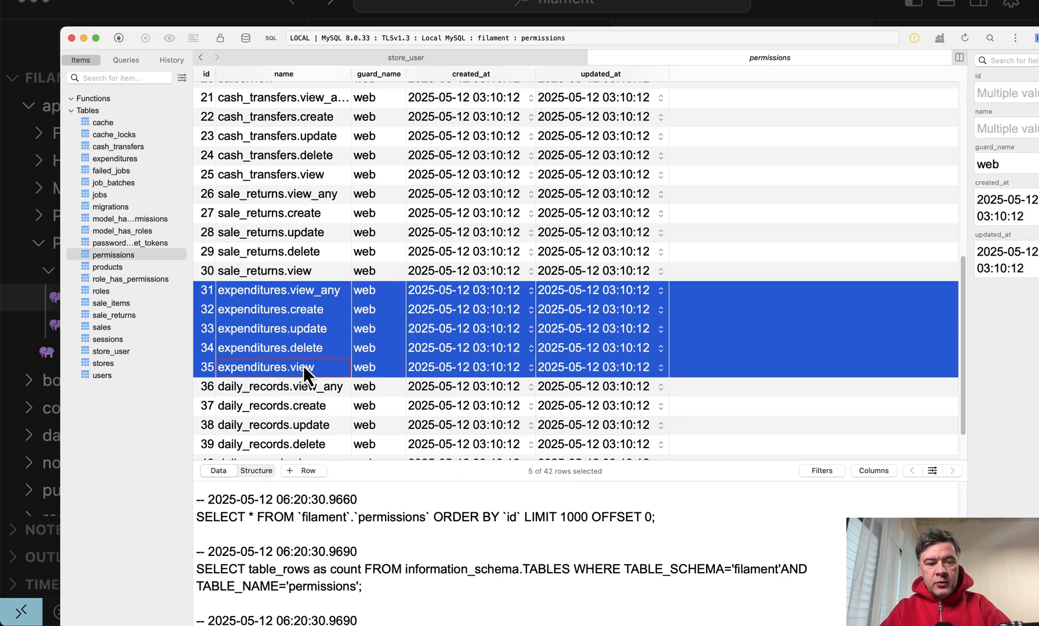
View the role_has_permissions table, then the model_has_roles table linking users to roles
{"action": "left_click", "coordinate": [130, 279]}
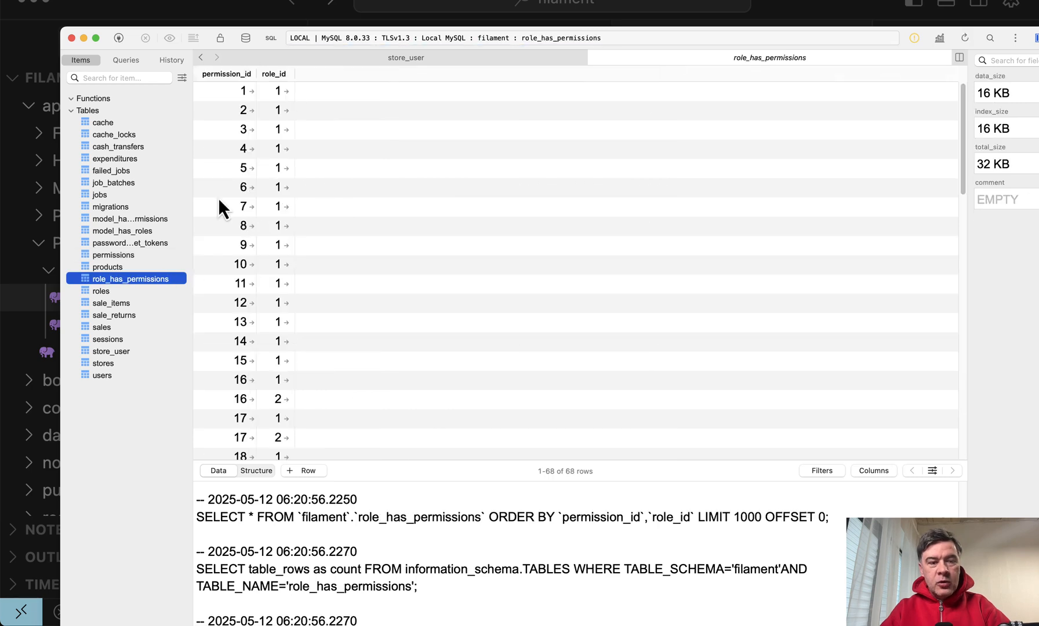
{"action": "scroll", "scroll_direction": "down", "scroll_amount": 3}
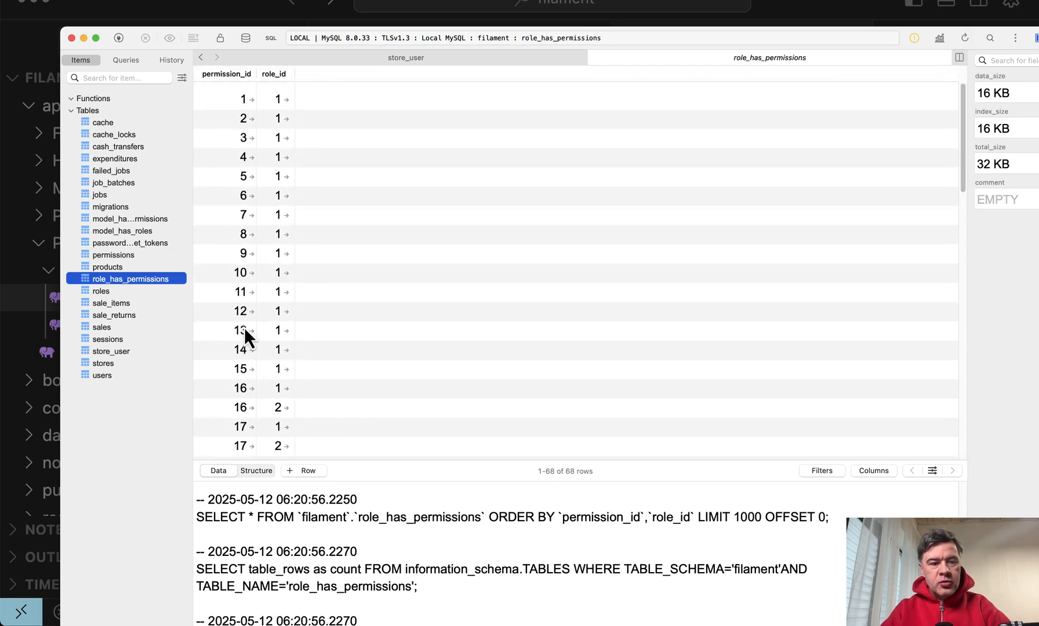
{"action": "left_click", "coordinate": [123, 231]}
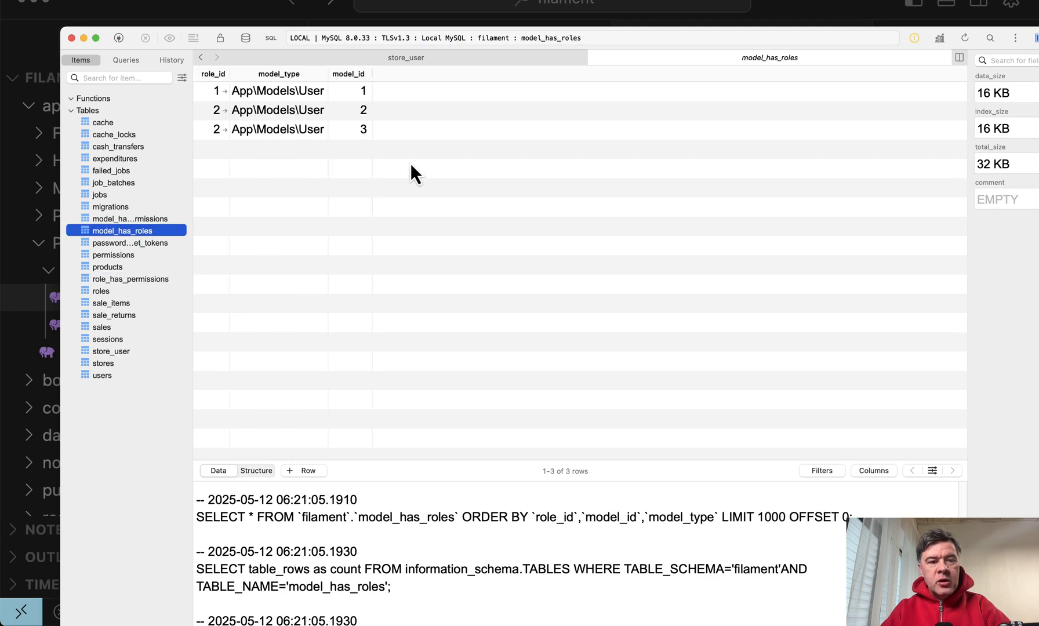
{"action": "mouse_move", "coordinate": [352, 316]}
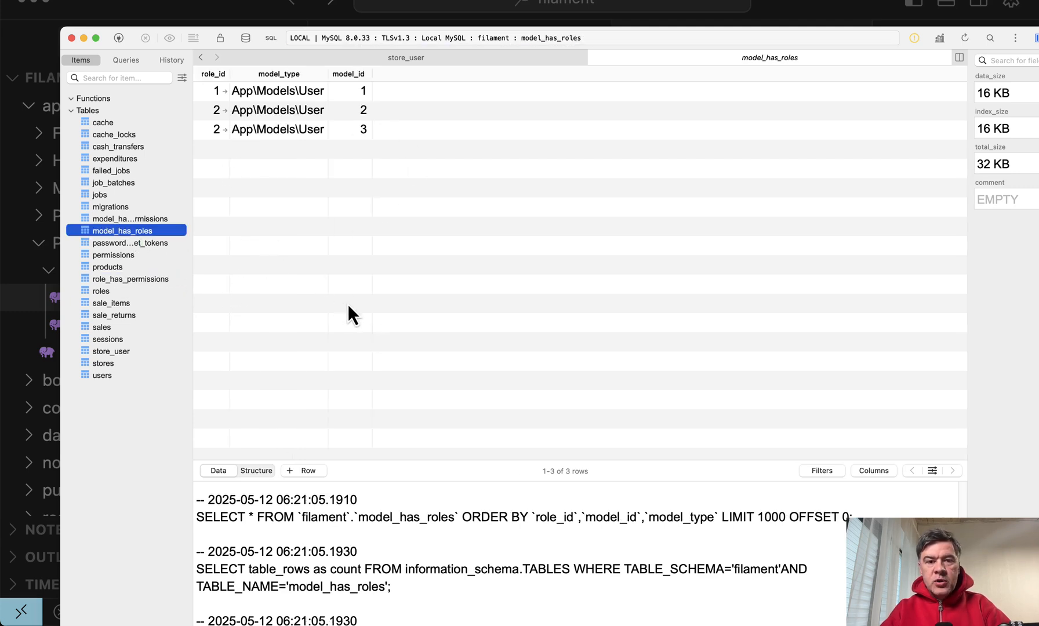
{"action": "mouse_move", "coordinate": [371, 304]}
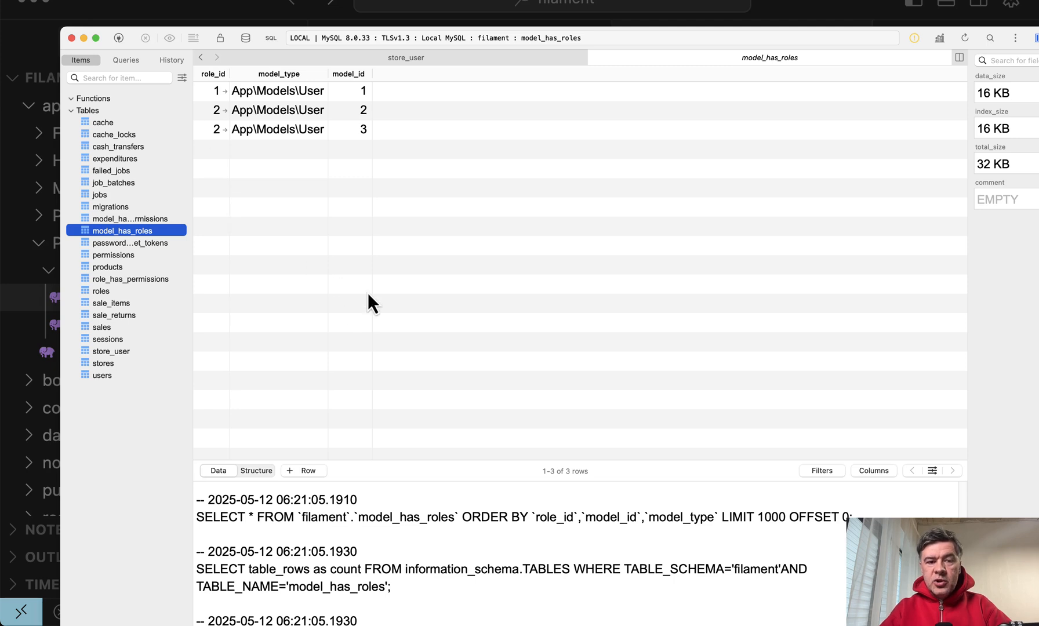
{"action": "mouse_move", "coordinate": [454, 290]}
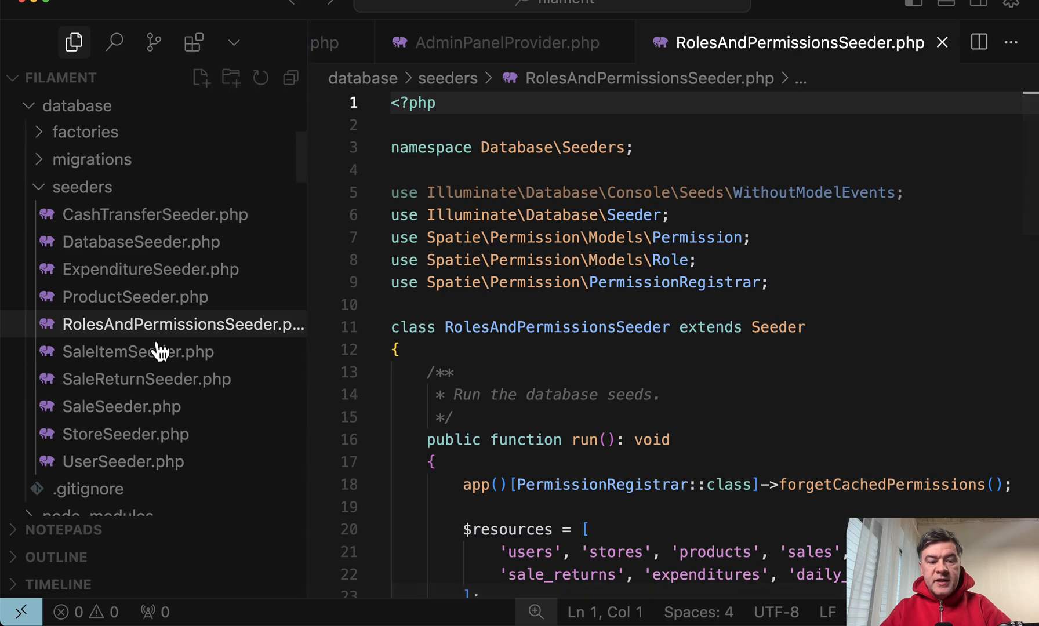
Scroll through RolesAndPermissionsSeeder's run() creating permissions and Admin and Store User roles
{"action": "scroll", "scroll_direction": "down", "scroll_amount": 3}
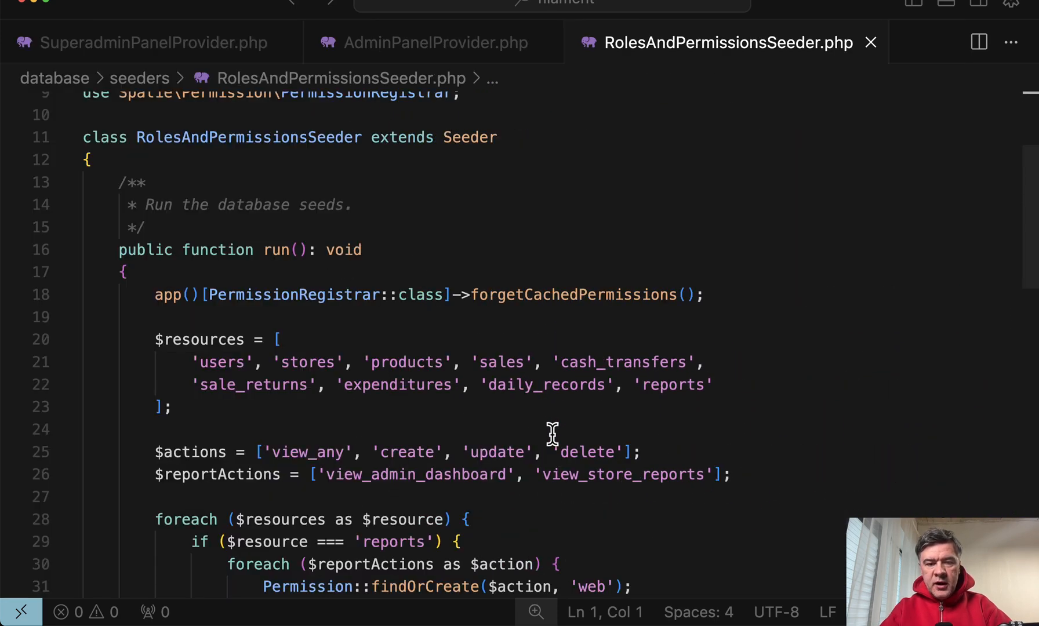
{"action": "scroll", "scroll_direction": "down", "scroll_amount": 3}
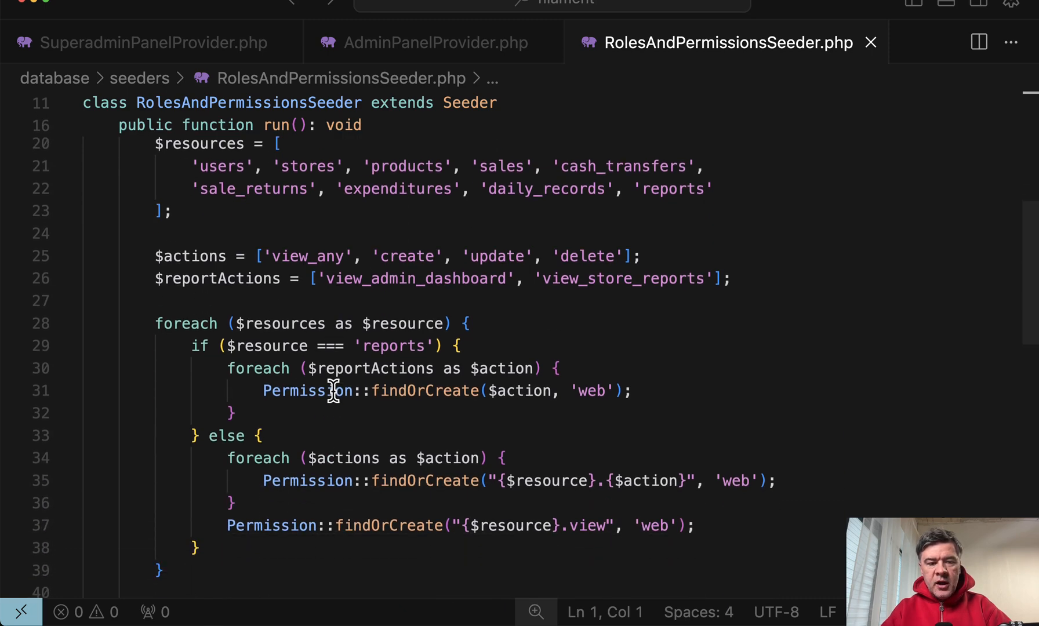
{"action": "scroll", "scroll_direction": "down", "scroll_amount": 3}
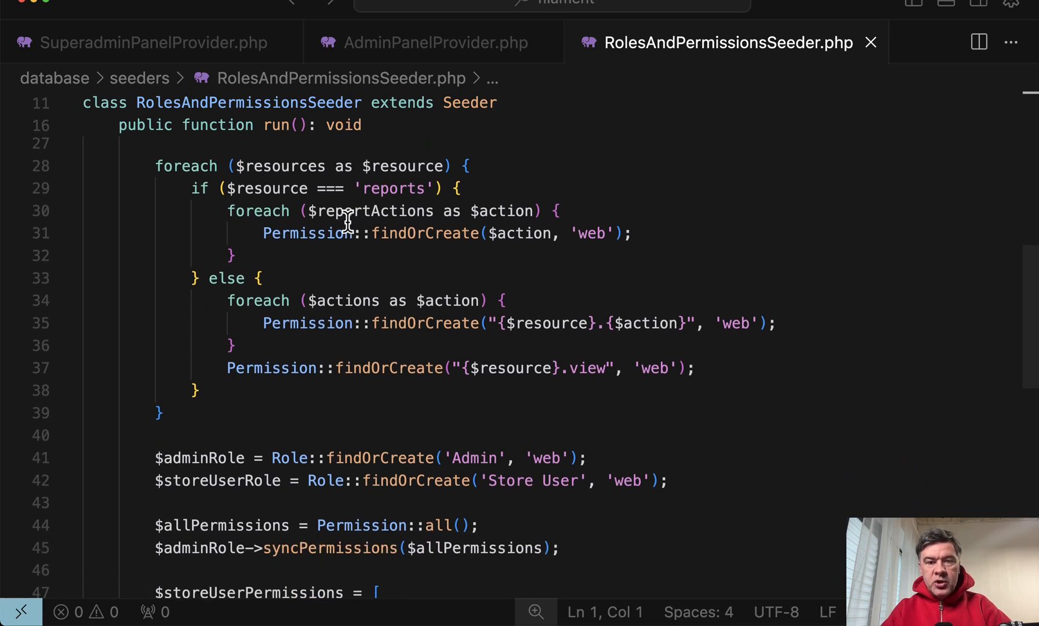
{"action": "mouse_move", "coordinate": [562, 381]}
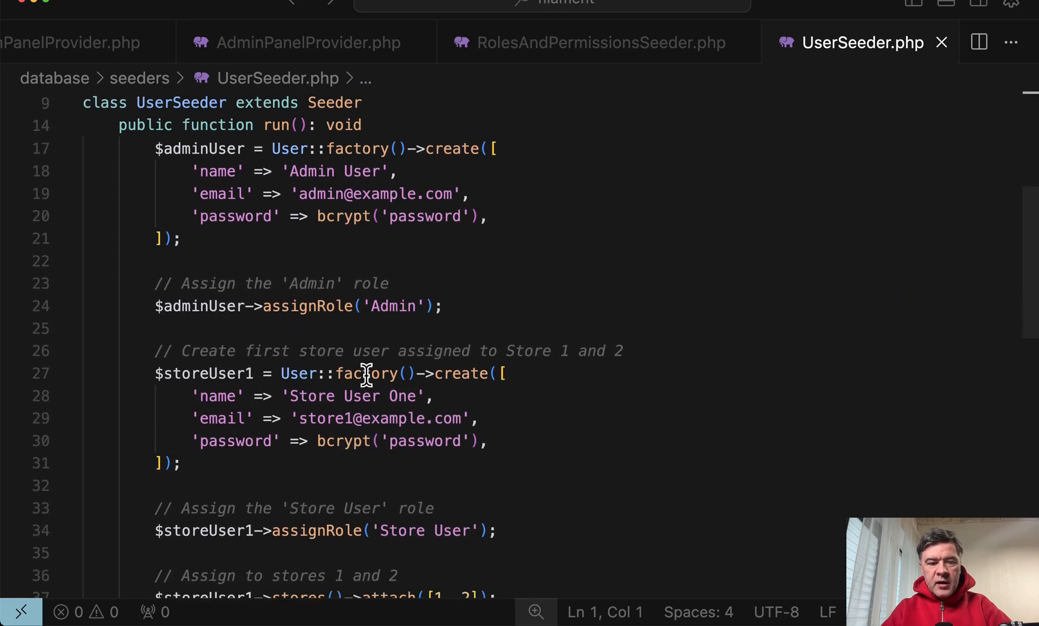
Scroll UserSeeder's code creating an admin and two store users with roles
{"action": "scroll", "scroll_direction": "down", "scroll_amount": 3}
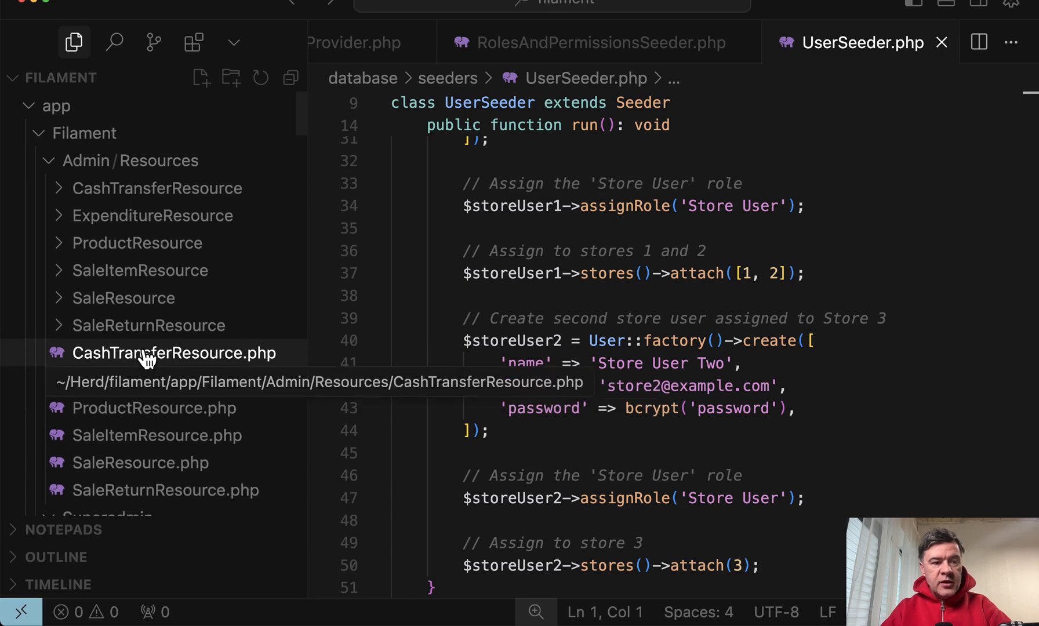
{"action": "mouse_move", "coordinate": [81, 165]}
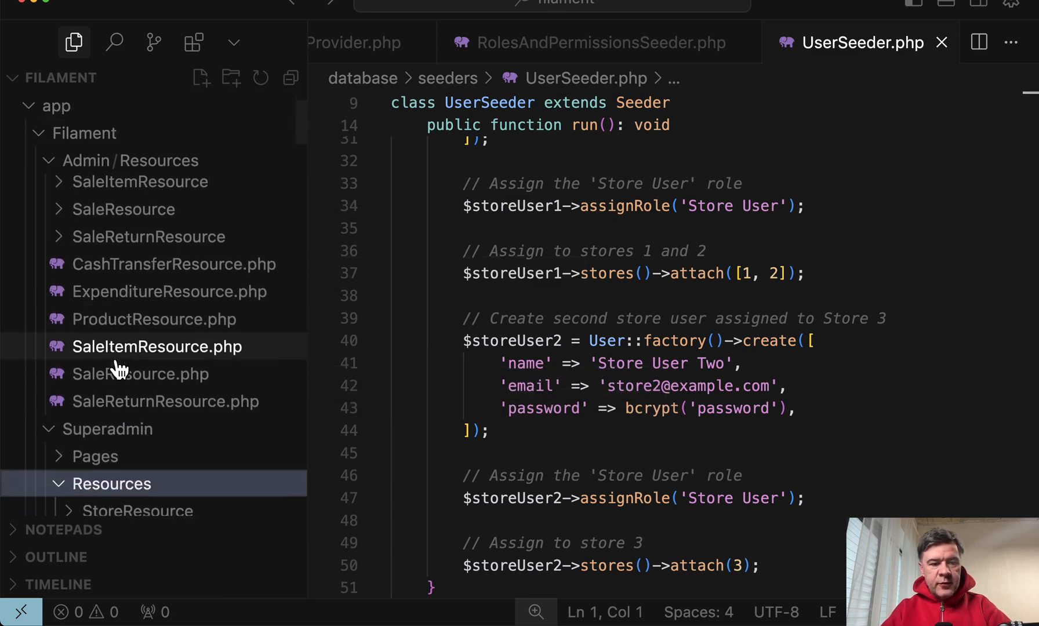
{"action": "mouse_move", "coordinate": [129, 345]}
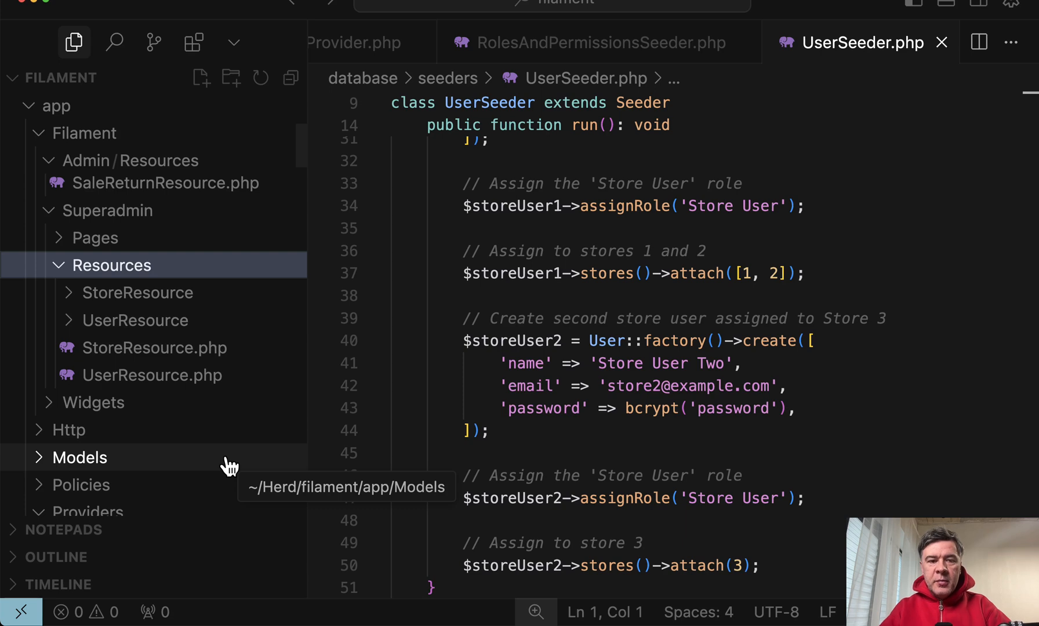
{"action": "mouse_move", "coordinate": [245, 471]}
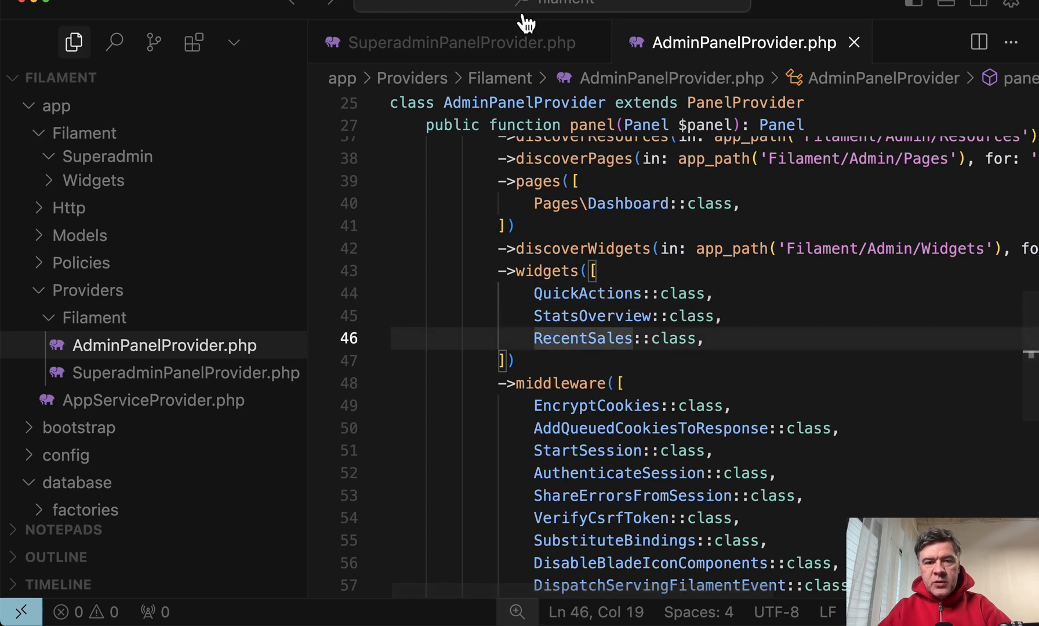
Compare SuperadminPanelProvider and AdminPanelProvider code, then scroll the StatsOverview widget
{"action": "left_click", "coordinate": [452, 42]}
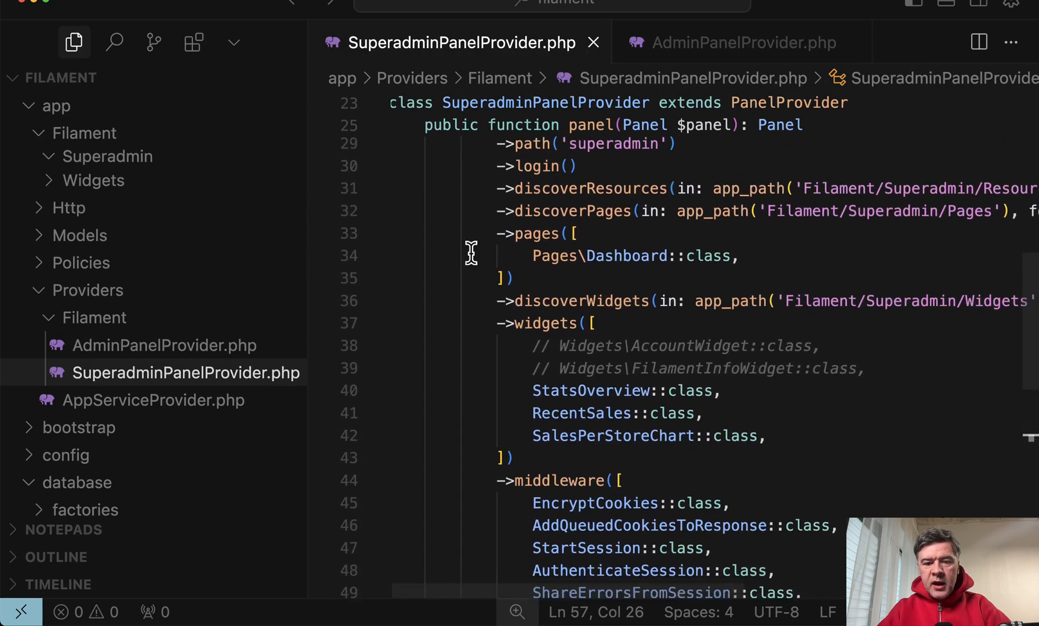
{"action": "scroll", "scroll_direction": "down", "scroll_amount": 3}
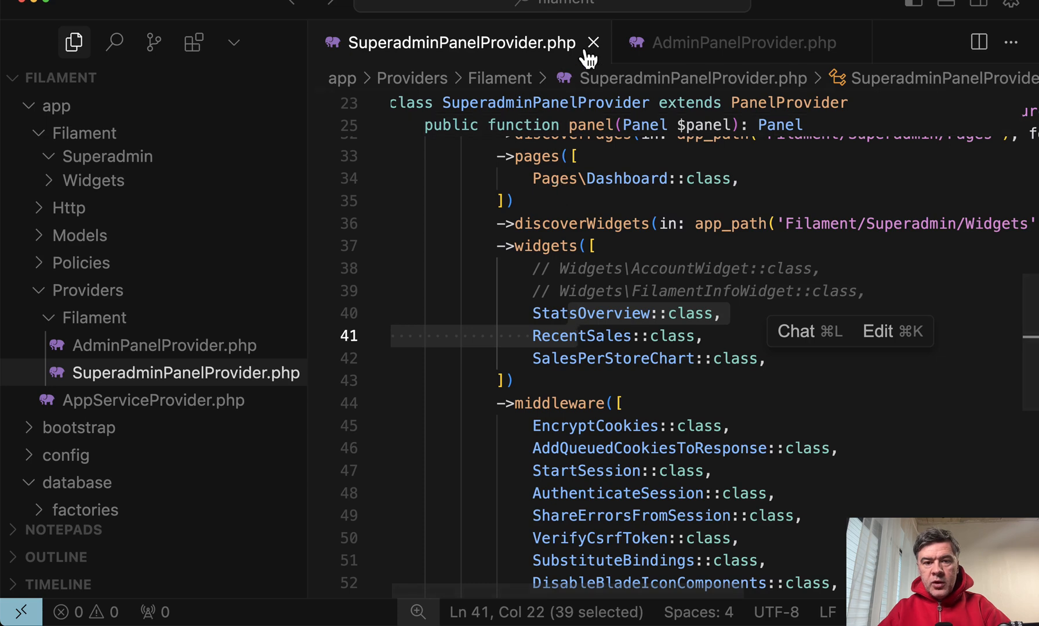
{"action": "left_click", "coordinate": [742, 43]}
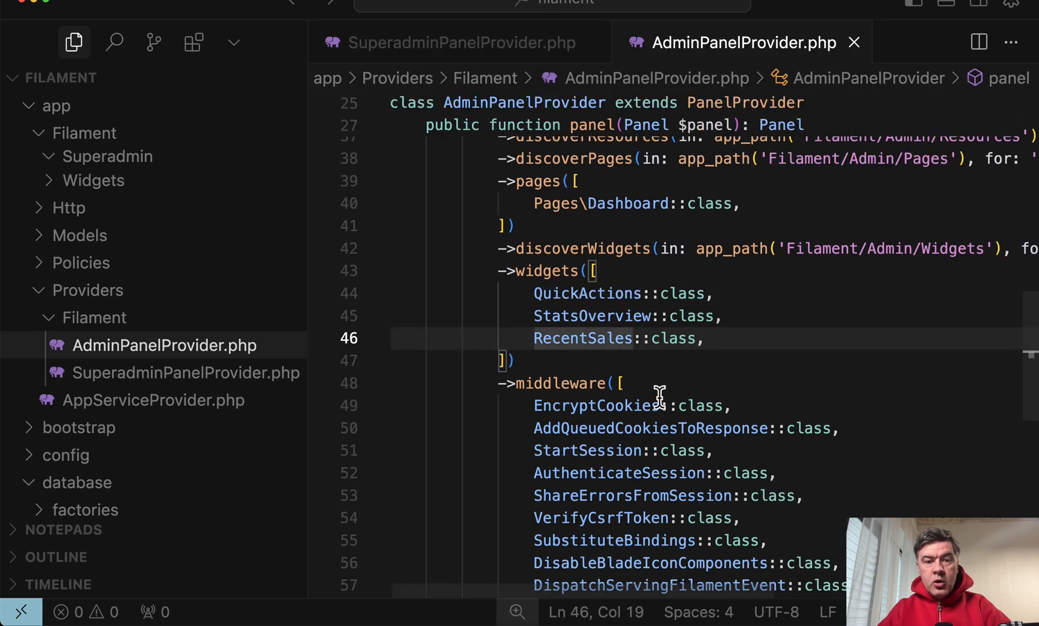
{"action": "mouse_move", "coordinate": [844, 395]}
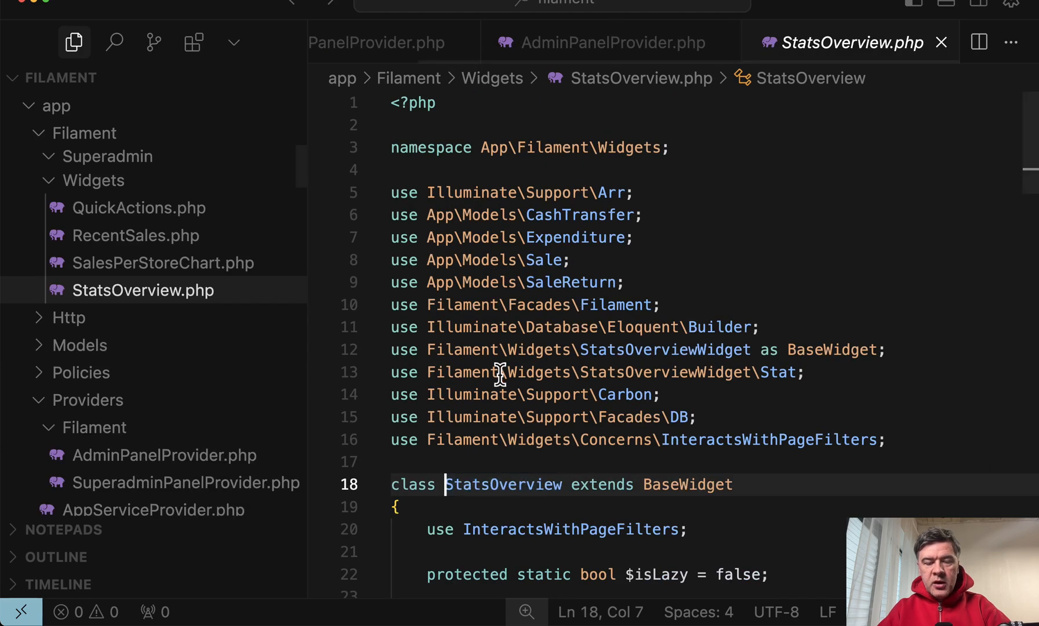
{"action": "scroll", "scroll_direction": "down", "scroll_amount": 3}
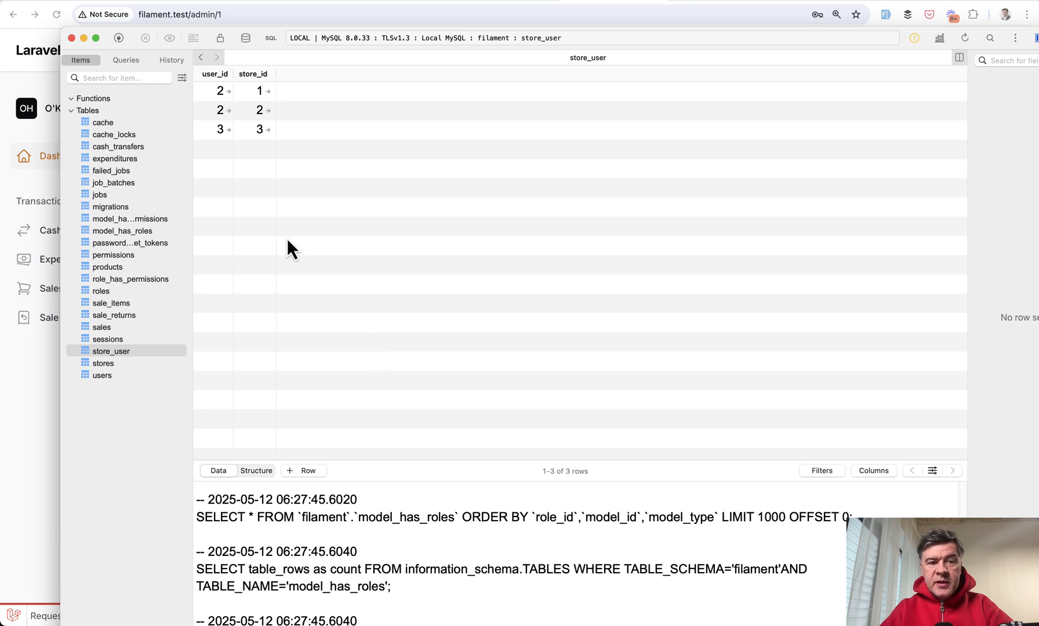
{"action": "mouse_move", "coordinate": [211, 104]}
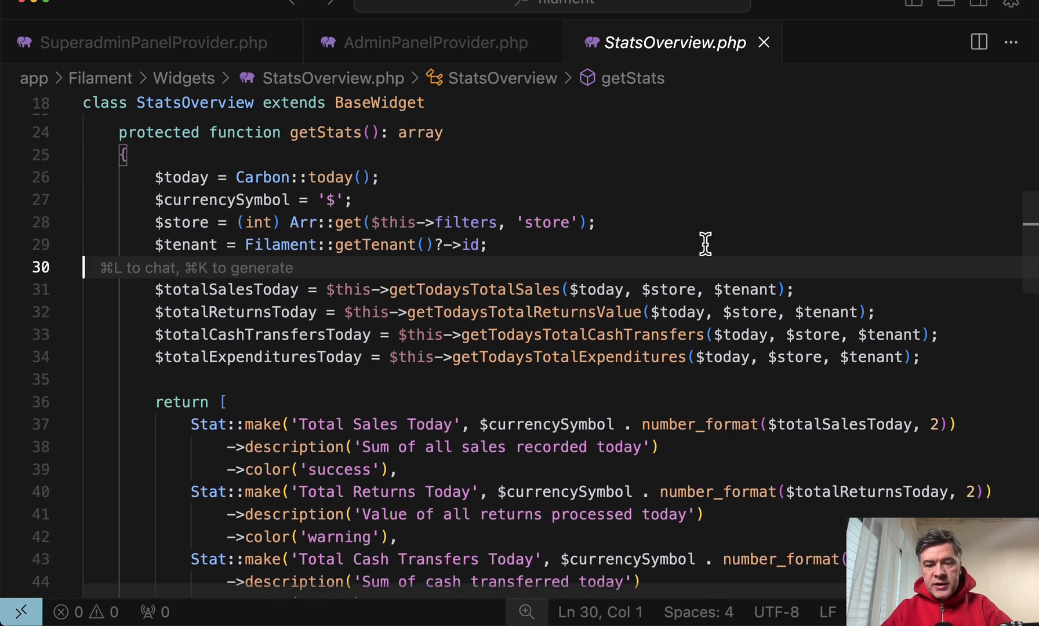
{"action": "mouse_move", "coordinate": [601, 257]}
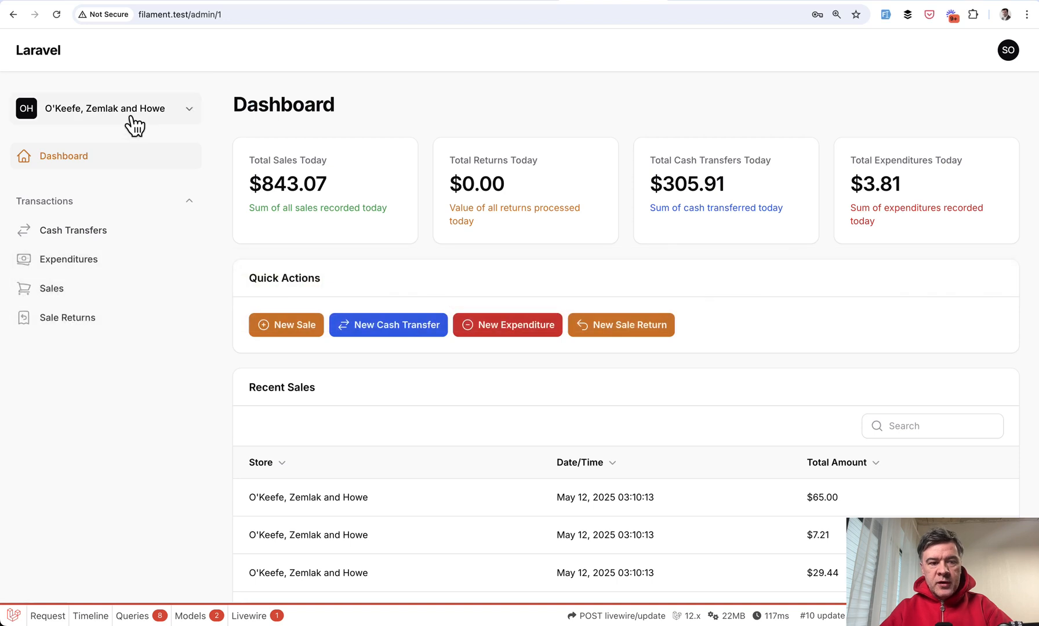
Jump from getStats to getTodaysTotalSales and review its store and tenant where clauses
{"action": "left_click", "coordinate": [105, 109]}
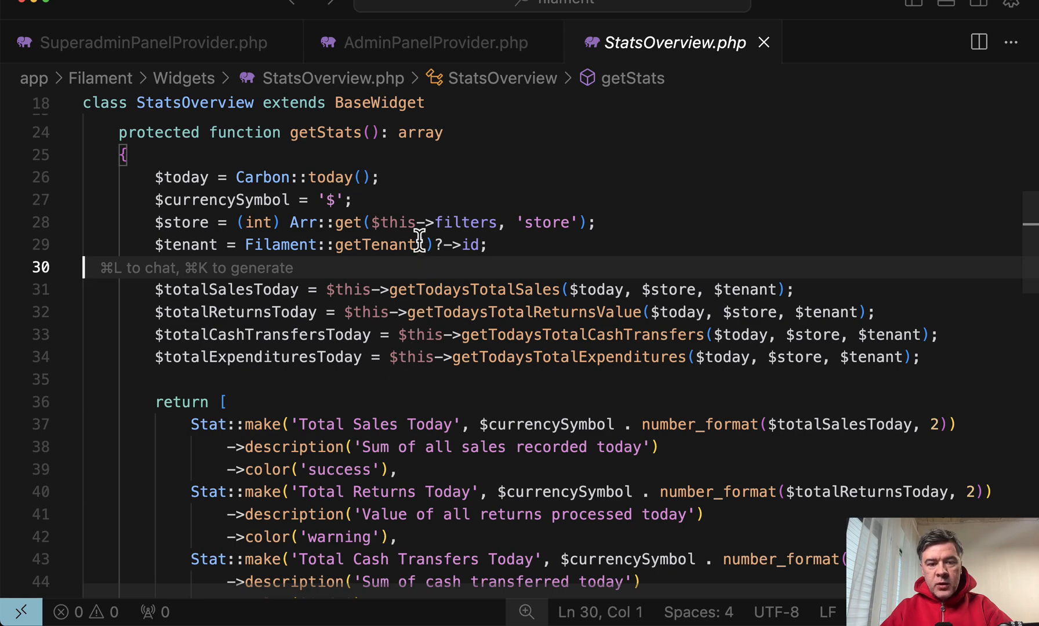
{"action": "left_click", "coordinate": [406, 390]}
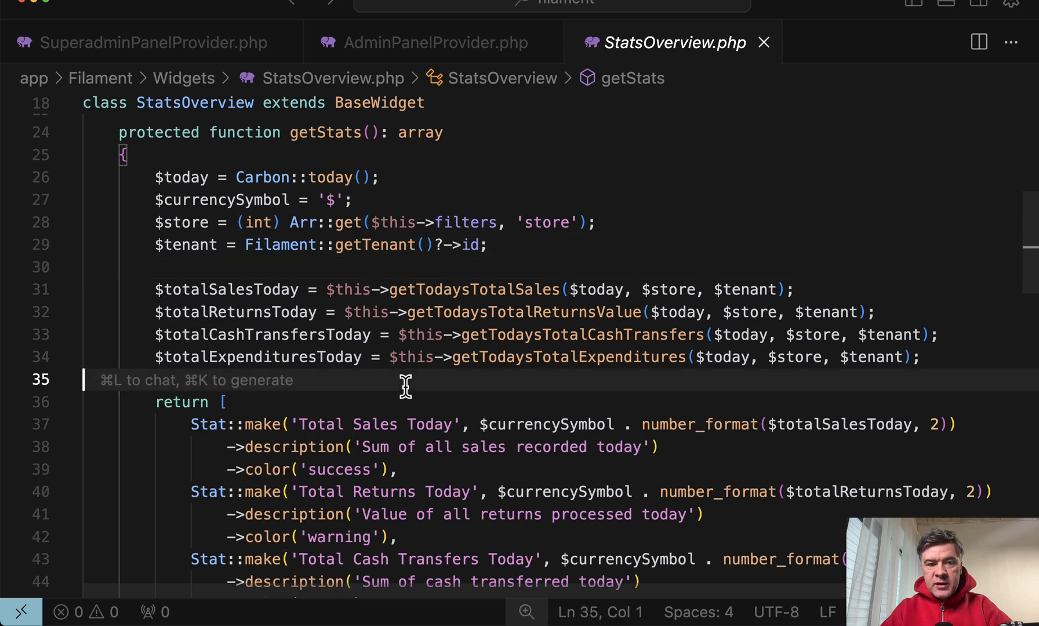
{"action": "mouse_move", "coordinate": [465, 289]}
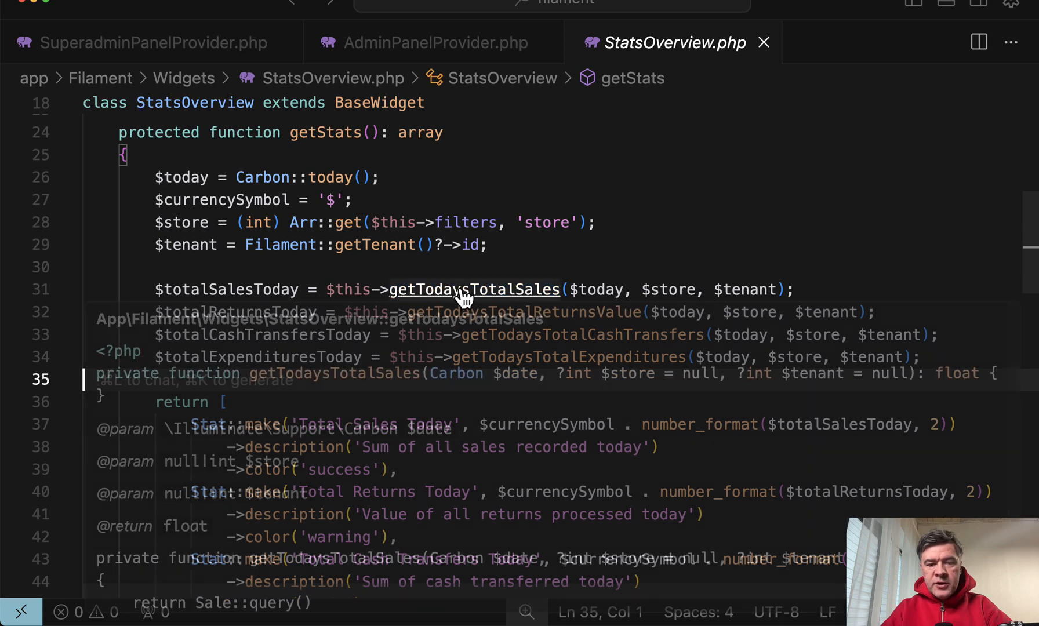
{"action": "left_click", "coordinate": [473, 290]}
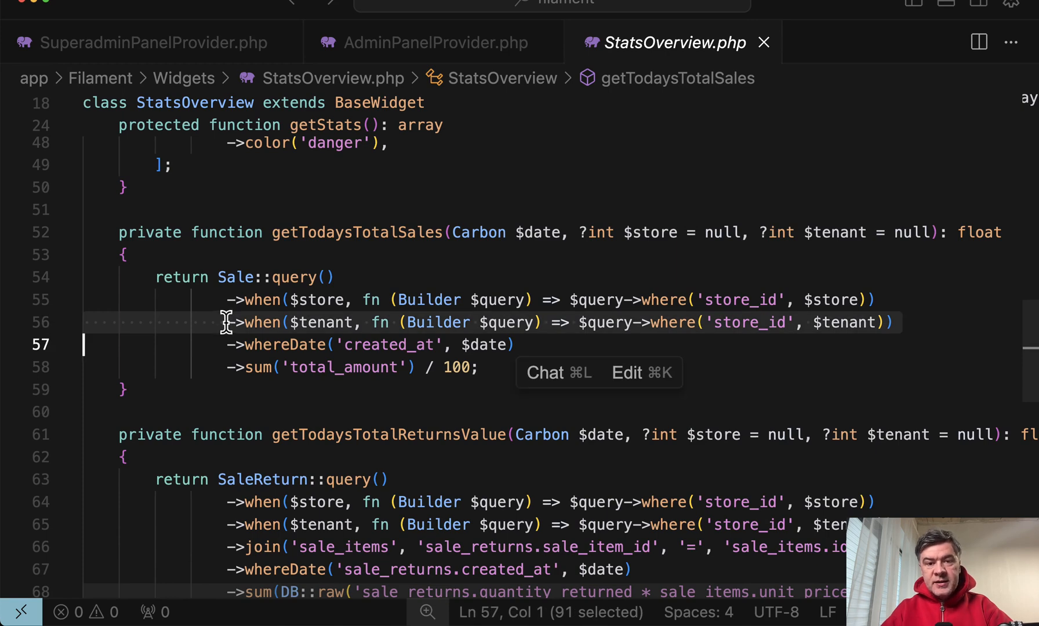
{"action": "mouse_move", "coordinate": [956, 341]}
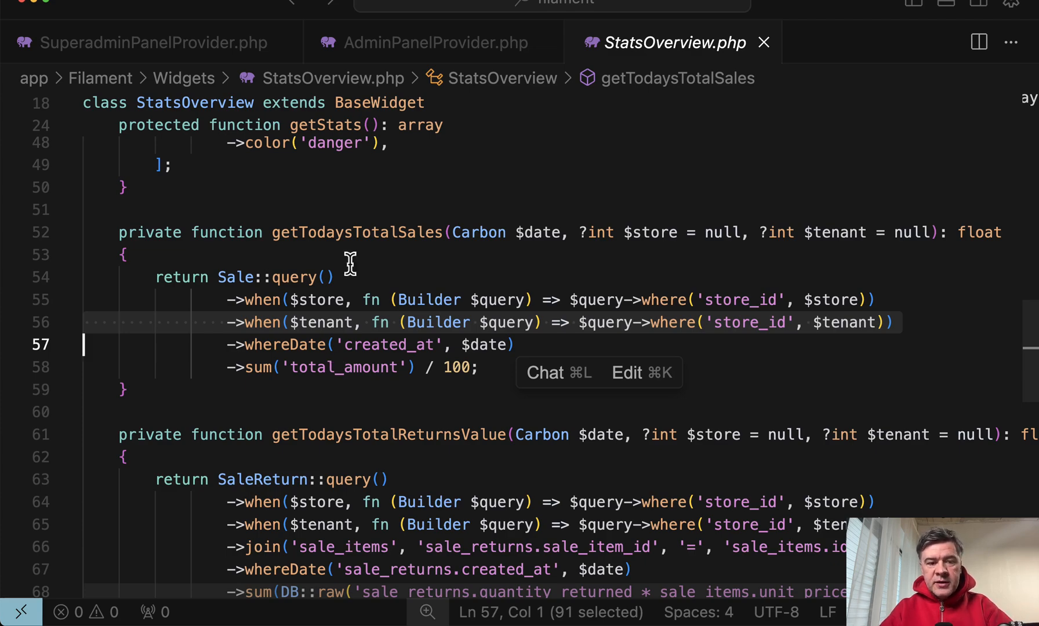
{"action": "mouse_move", "coordinate": [376, 407]}
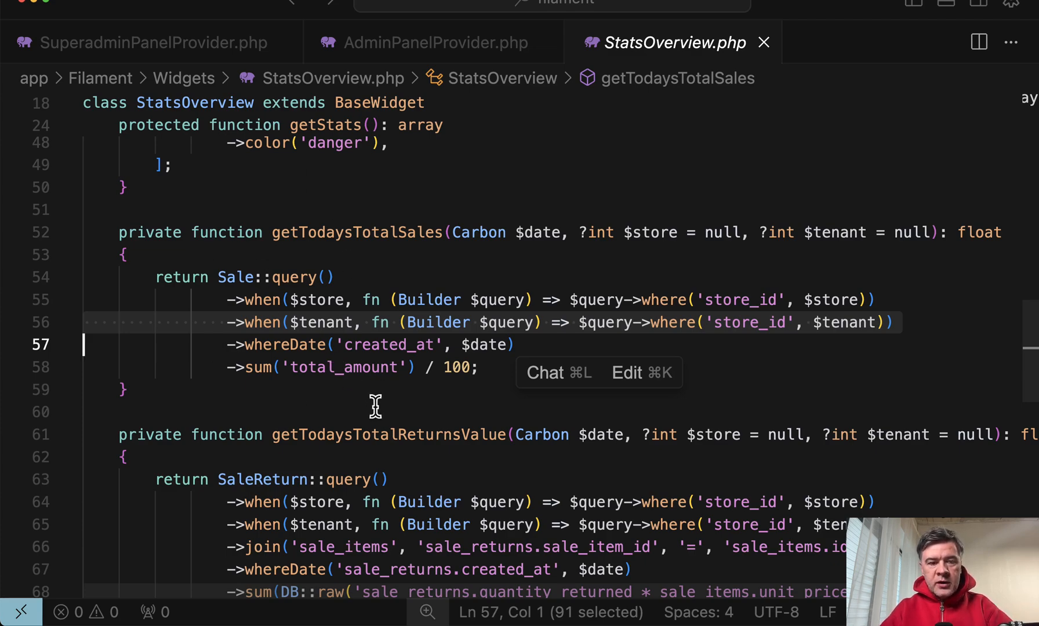
{"action": "scroll", "scroll_direction": "up", "scroll_amount": 3}
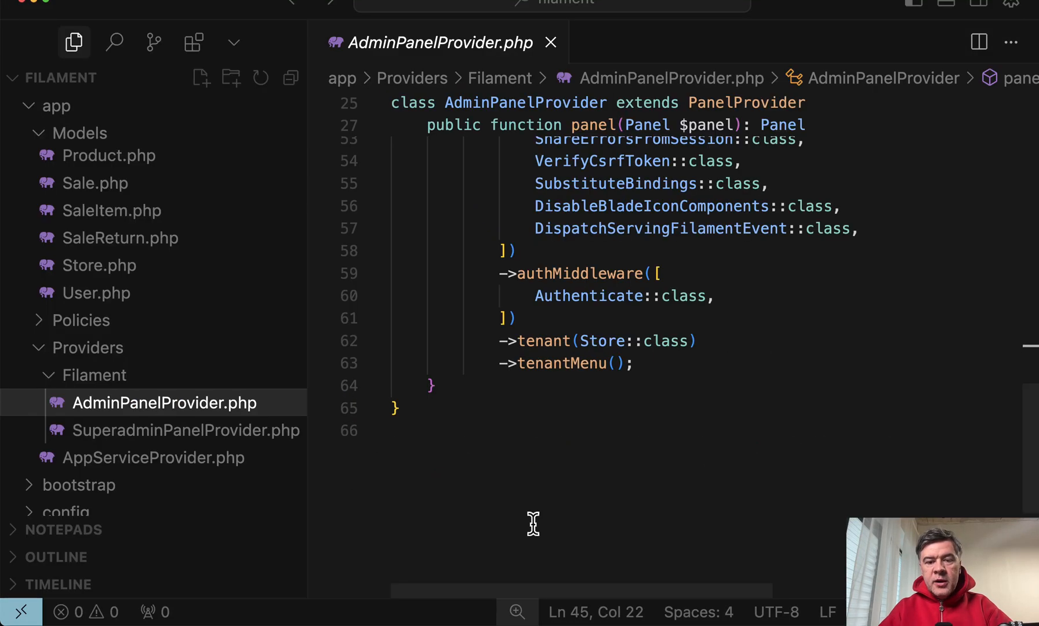
{"action": "mouse_move", "coordinate": [528, 363]}
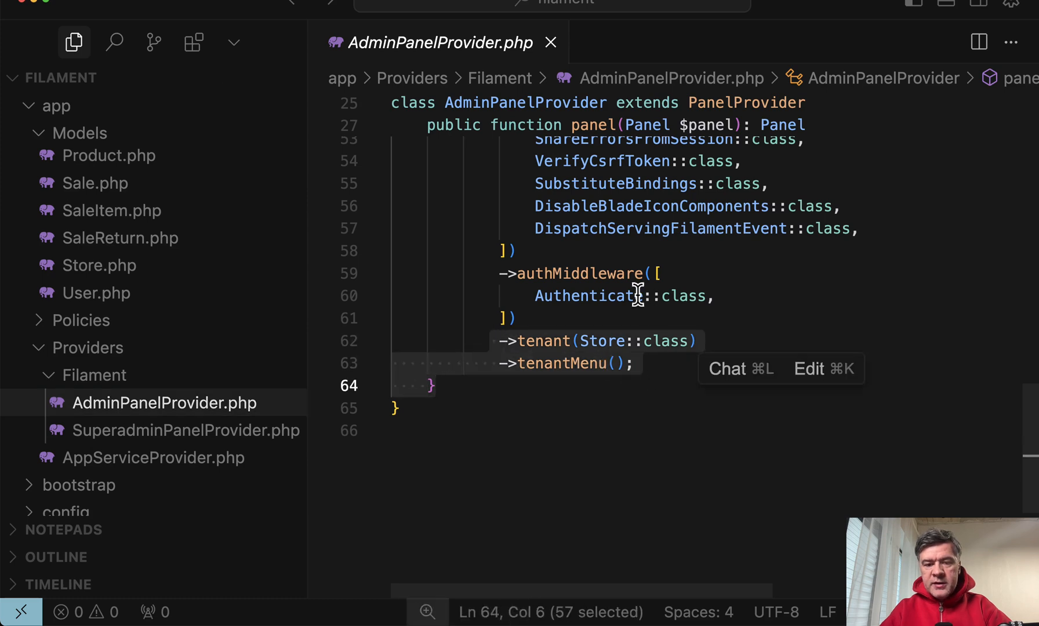
{"action": "mouse_move", "coordinate": [541, 517]}
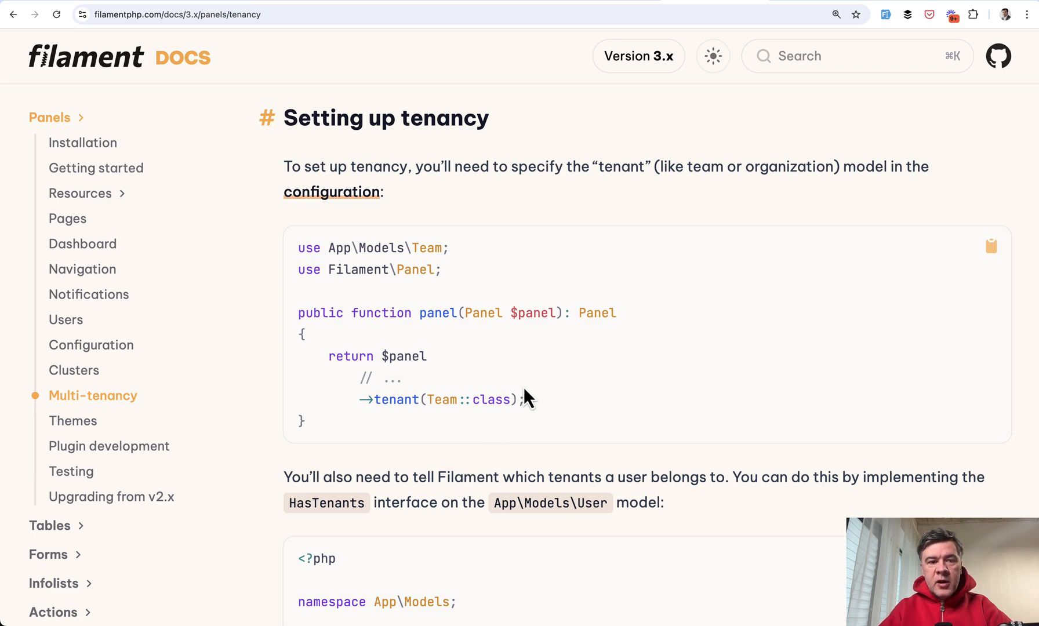
Scroll the Multi-tenancy guide to the HasTenants User model with teams, getTenants, canAccessTenant
{"action": "scroll", "scroll_direction": "down", "scroll_amount": 3}
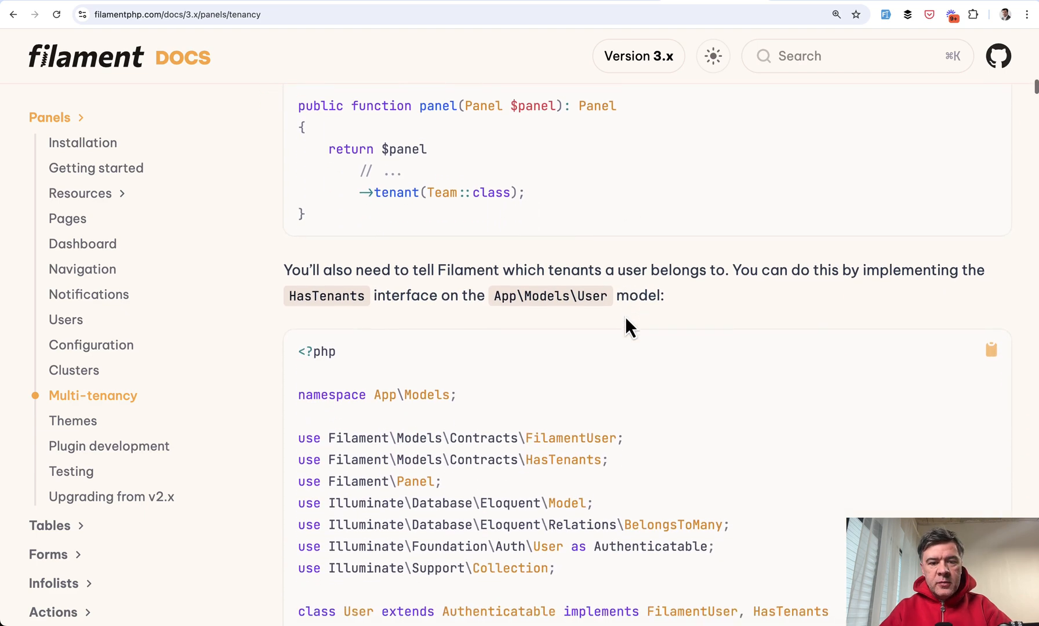
{"action": "scroll", "scroll_direction": "down", "scroll_amount": 3}
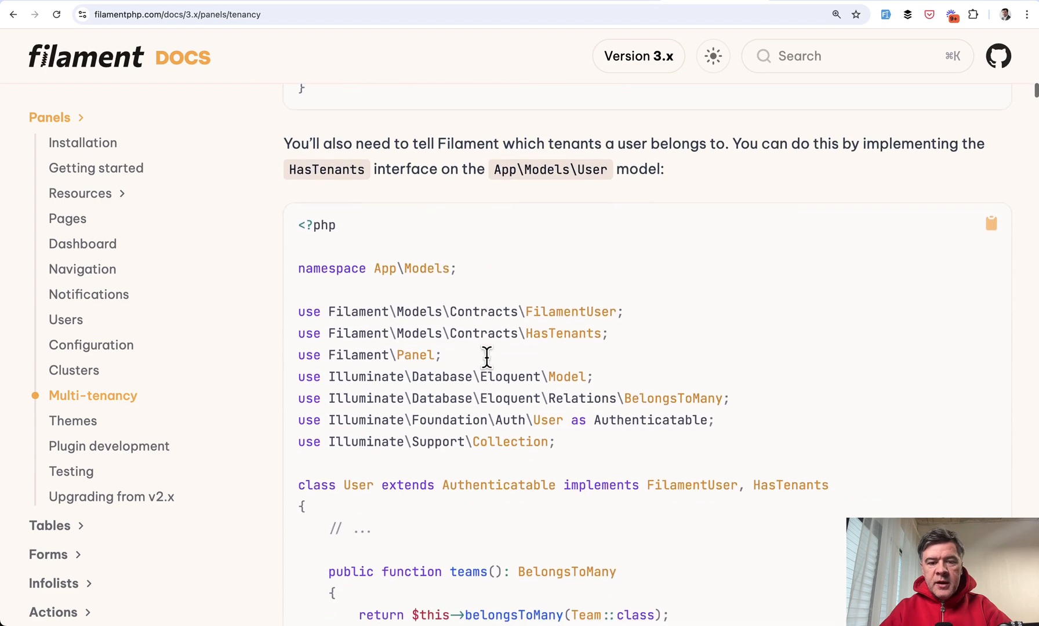
{"action": "scroll", "scroll_direction": "down", "scroll_amount": 3}
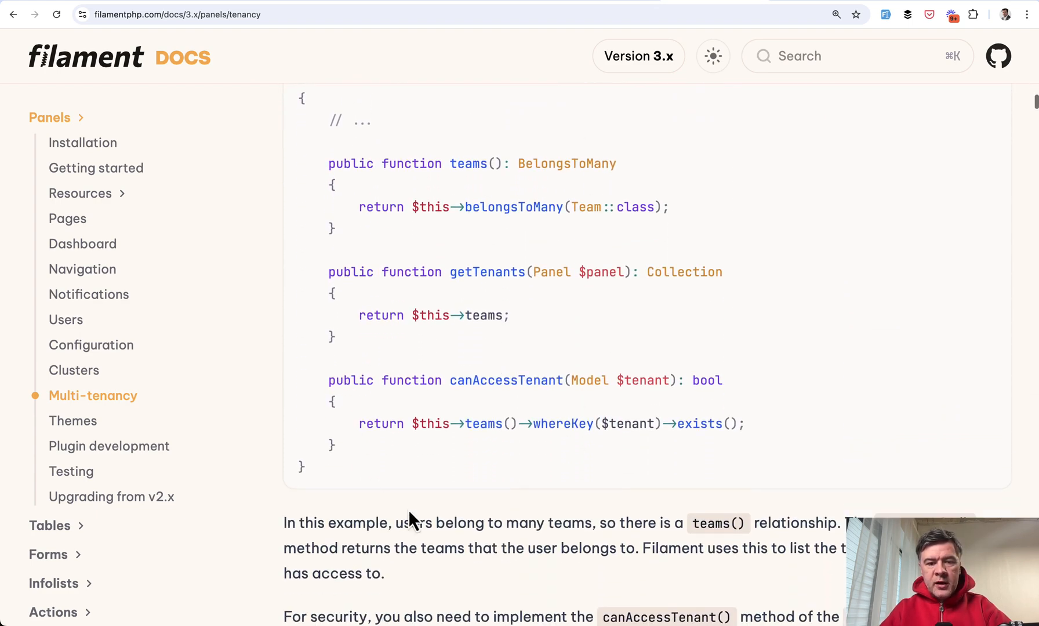
{"action": "mouse_move", "coordinate": [449, 499]}
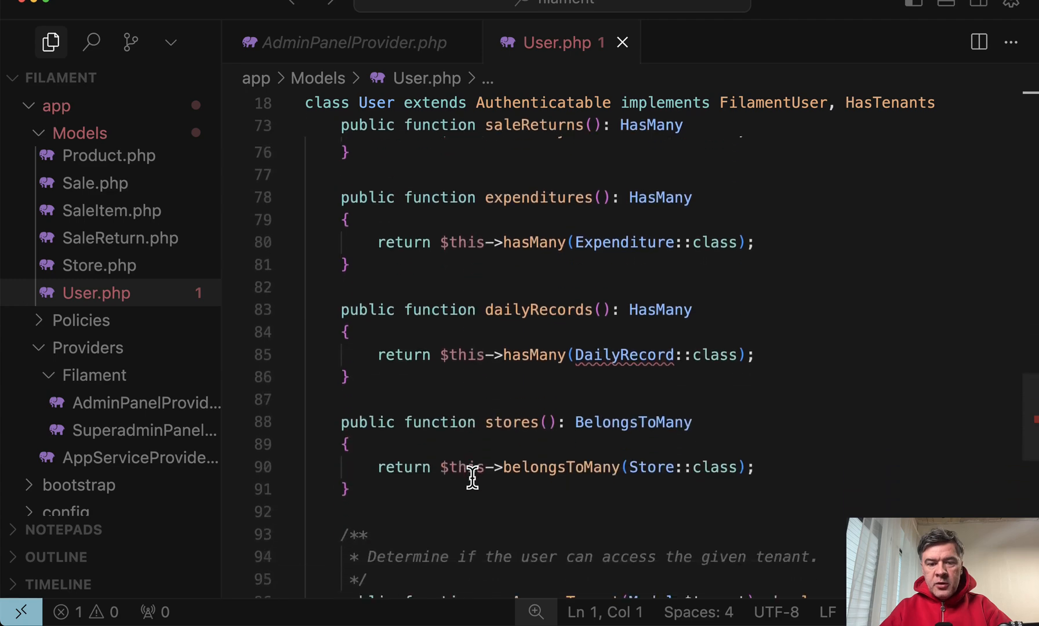
Scroll User.php to the stores() BelongsToMany relationship and tenant access check
{"action": "scroll", "scroll_direction": "down", "scroll_amount": 3}
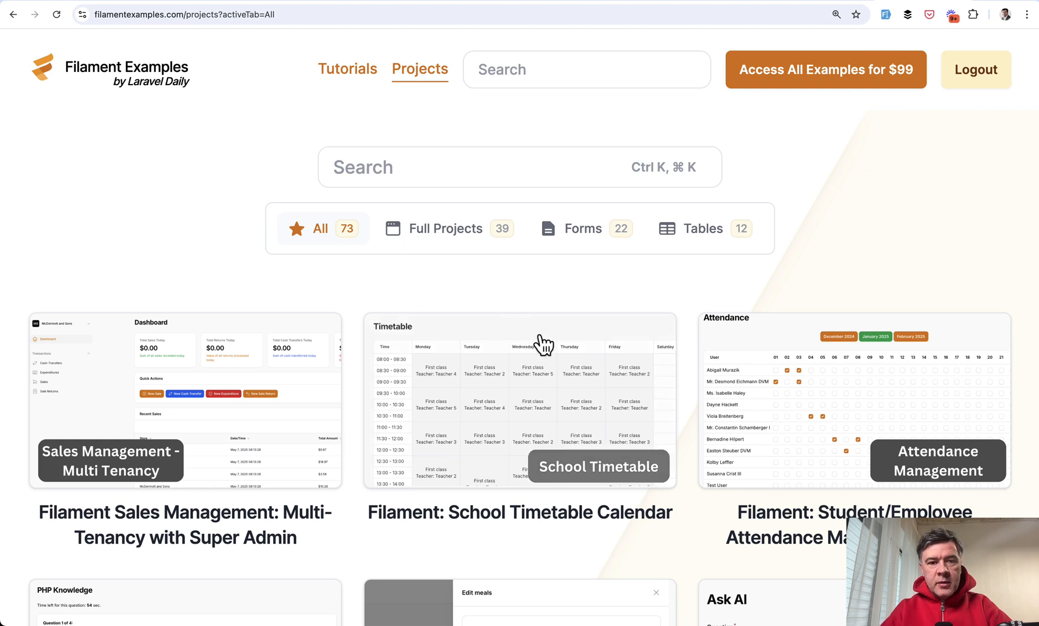
Scroll the filamentexamples.com All projects list to the Sales Management Multi-Tenancy project
{"action": "scroll", "scroll_direction": "down", "scroll_amount": 3}
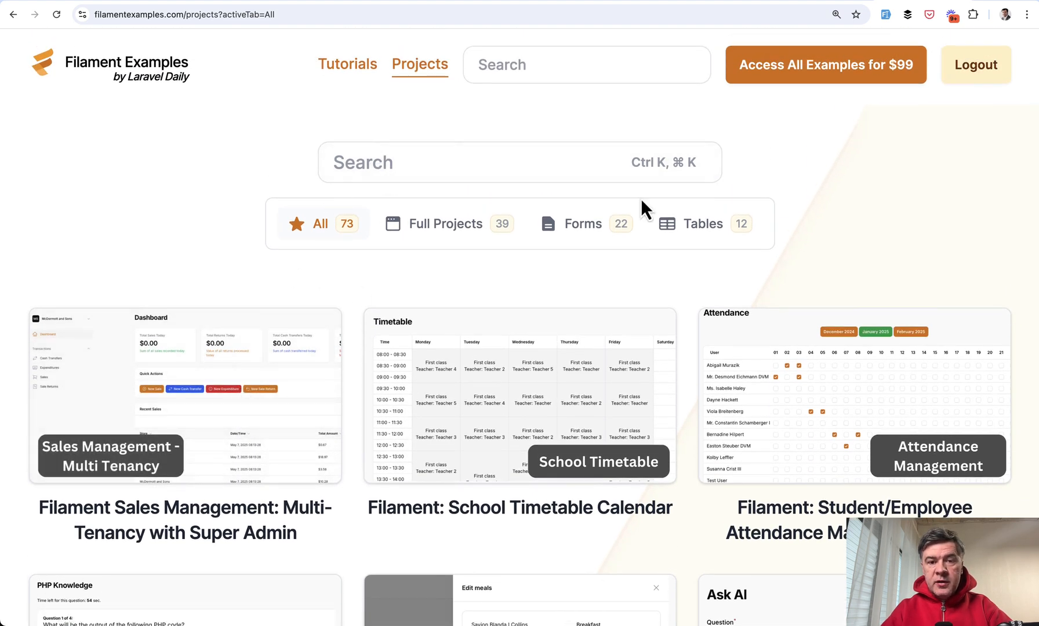
{"action": "mouse_move", "coordinate": [612, 292]}
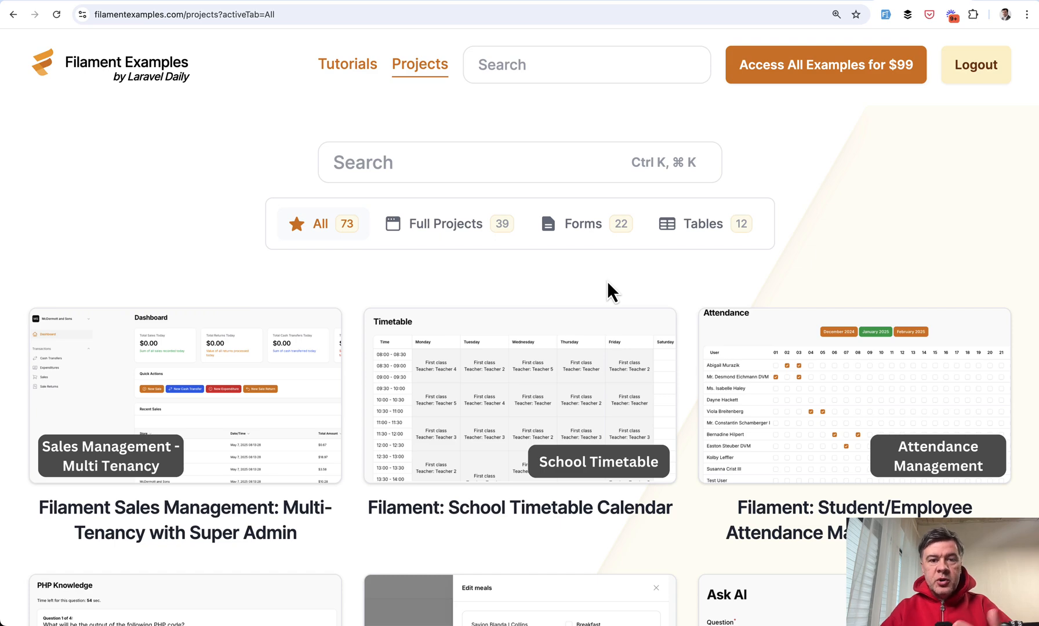
{"action": "scroll", "scroll_direction": "down", "scroll_amount": 3}
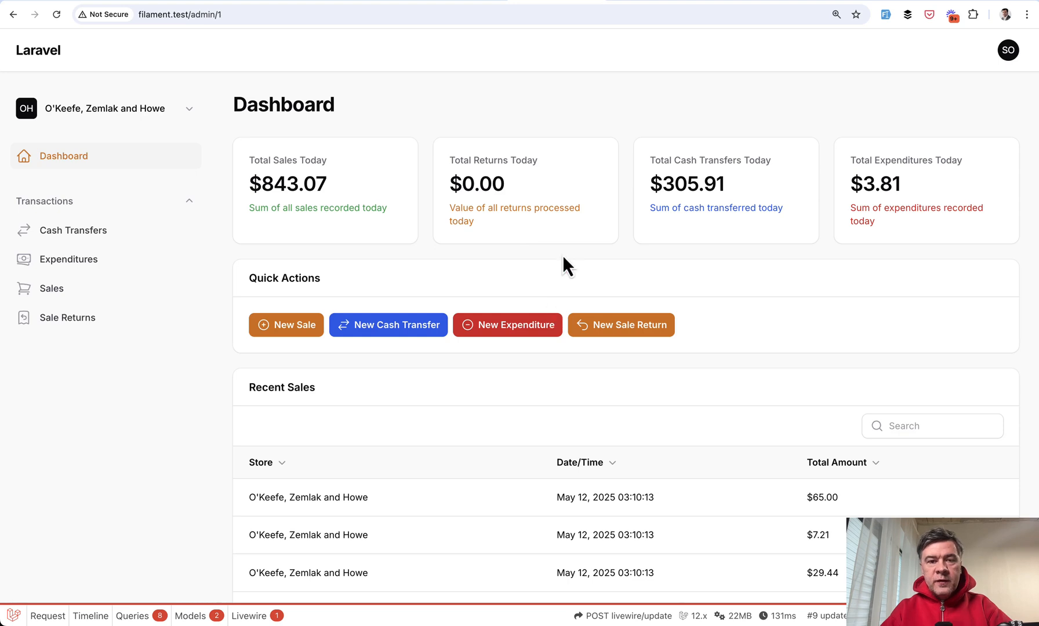
{"action": "mouse_move", "coordinate": [257, 265]}
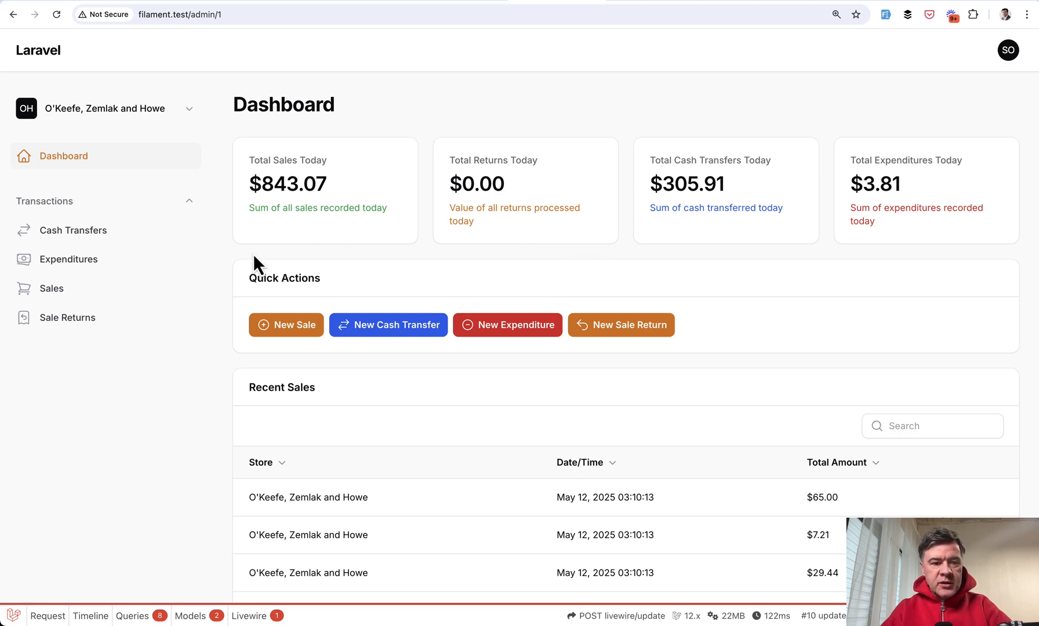
{"action": "mouse_move", "coordinate": [288, 243]}
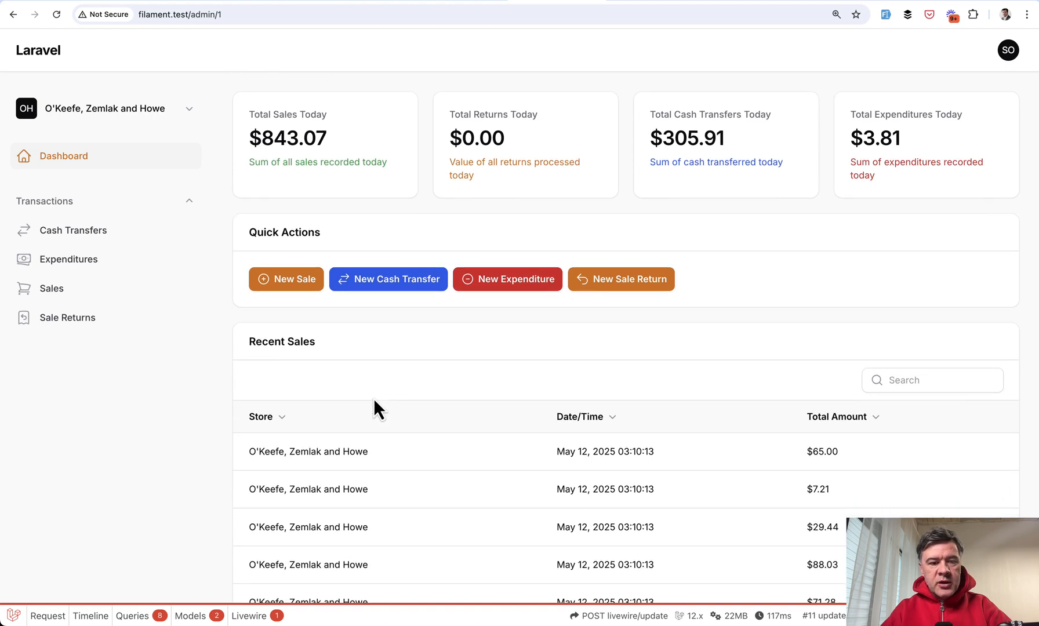
{"action": "left_click", "coordinate": [52, 289]}
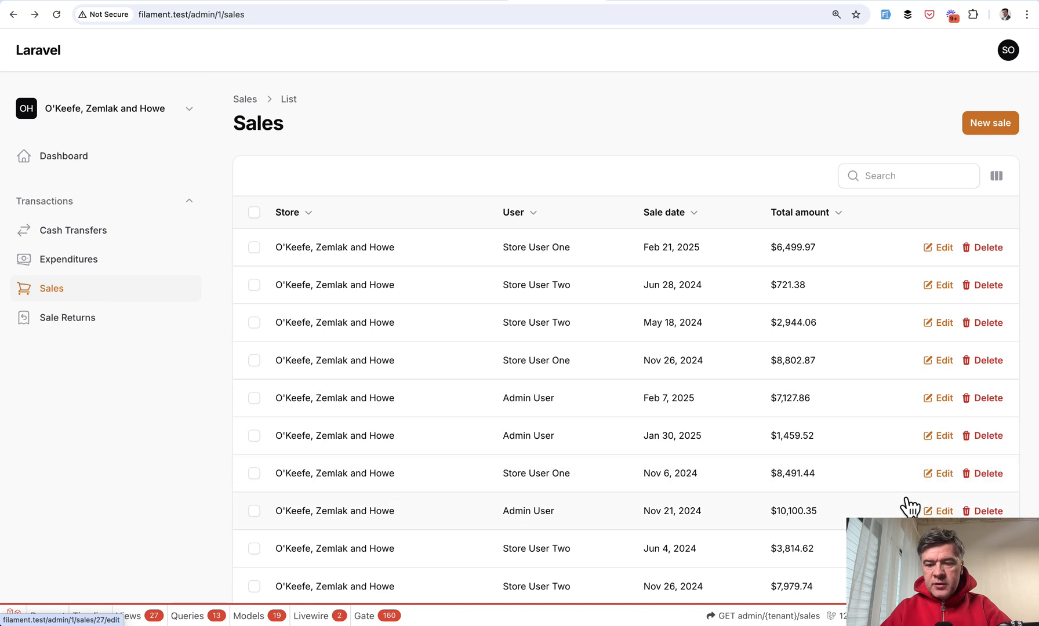
{"action": "left_click", "coordinate": [938, 473]}
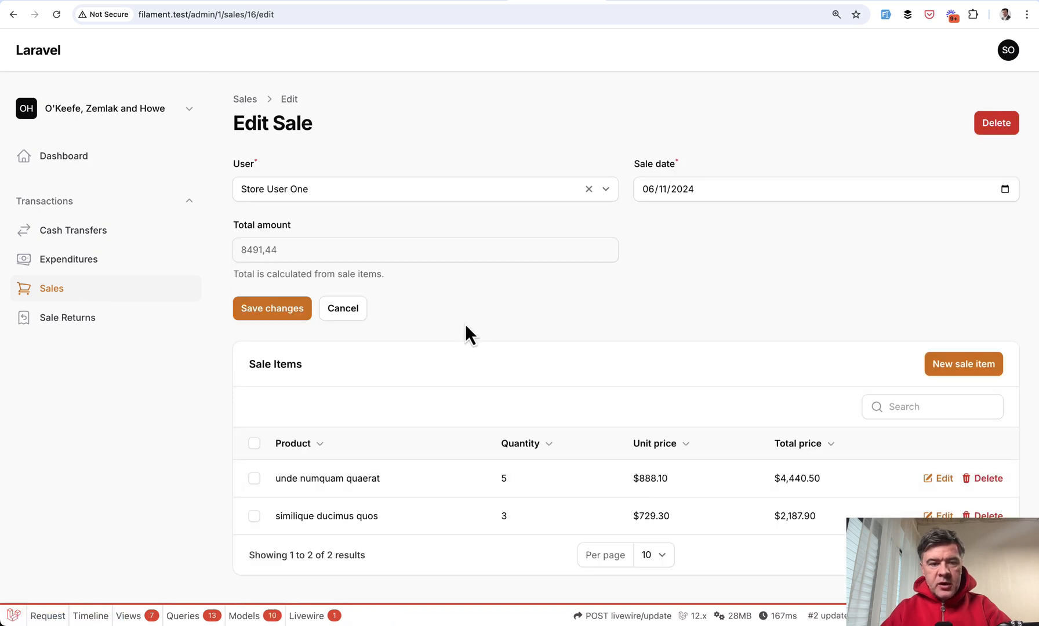
{"action": "scroll", "scroll_direction": "down", "scroll_amount": 3}
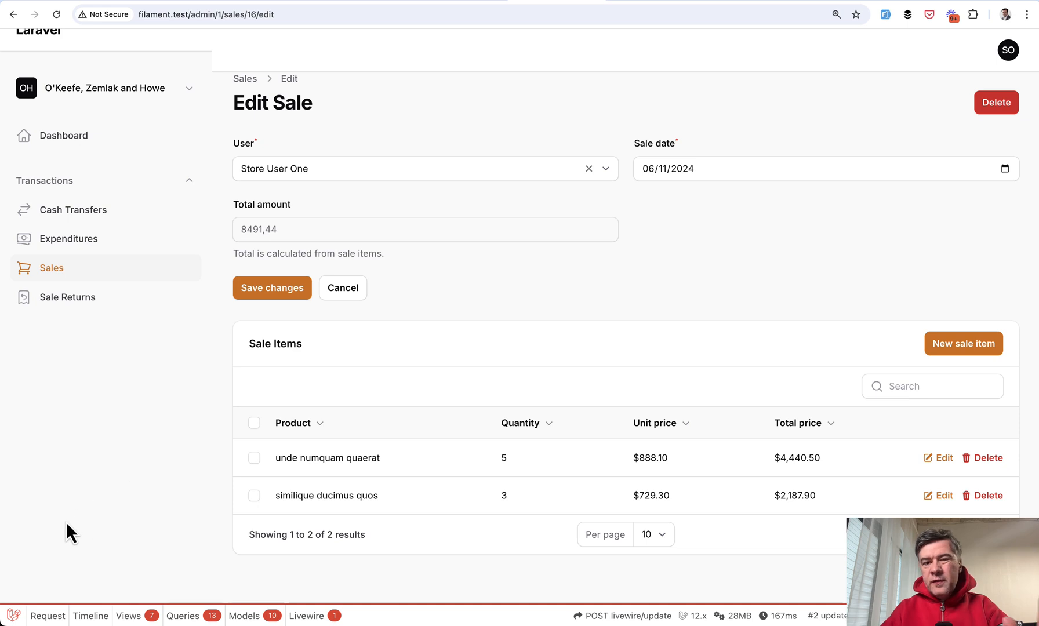
{"action": "mouse_move", "coordinate": [83, 165]}
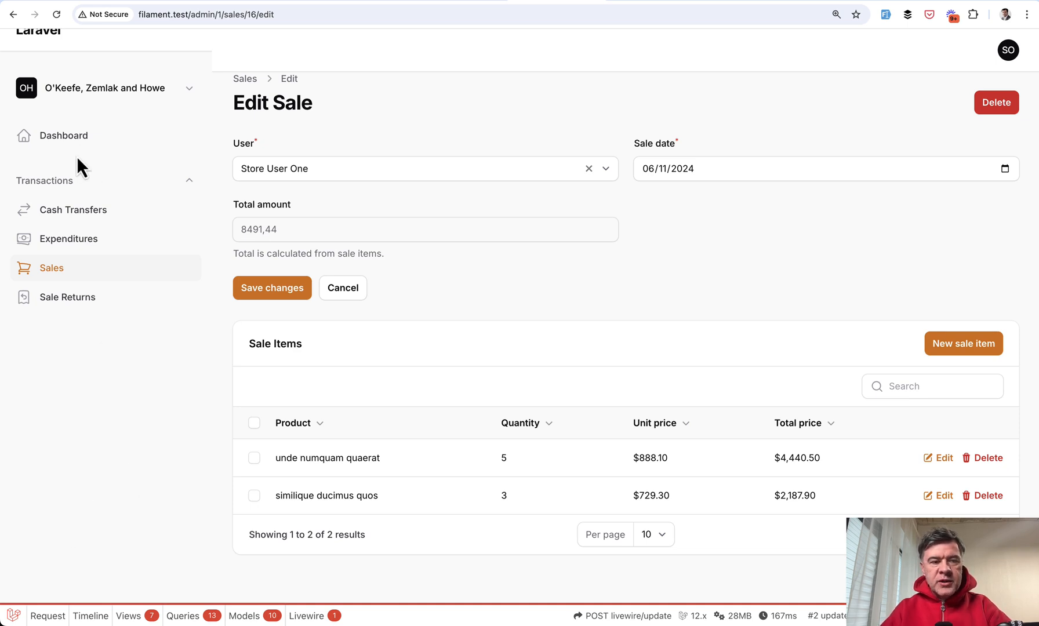
{"action": "left_click", "coordinate": [63, 136]}
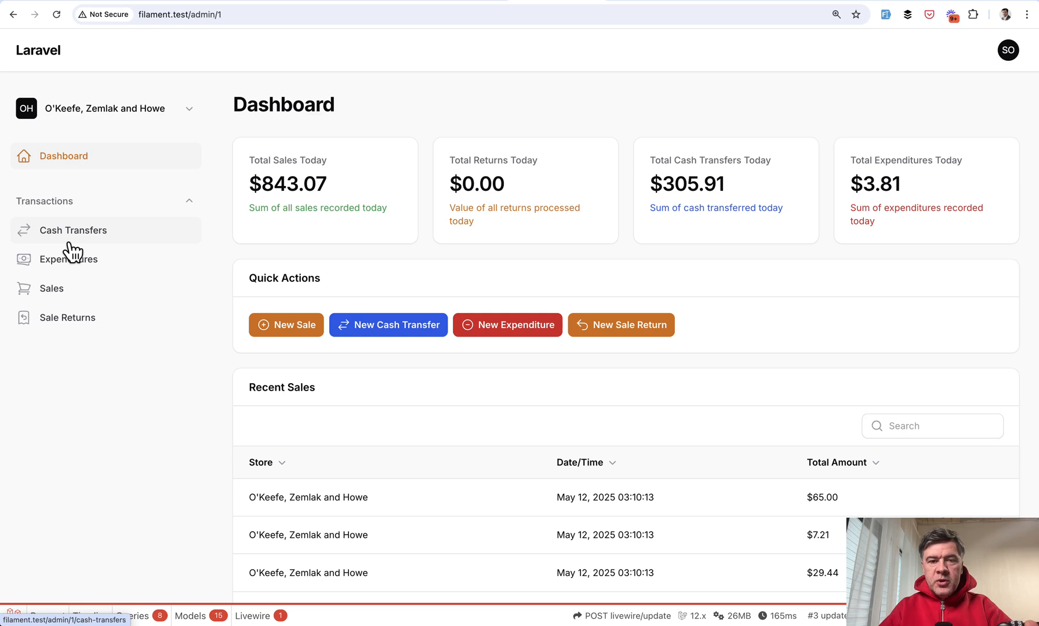